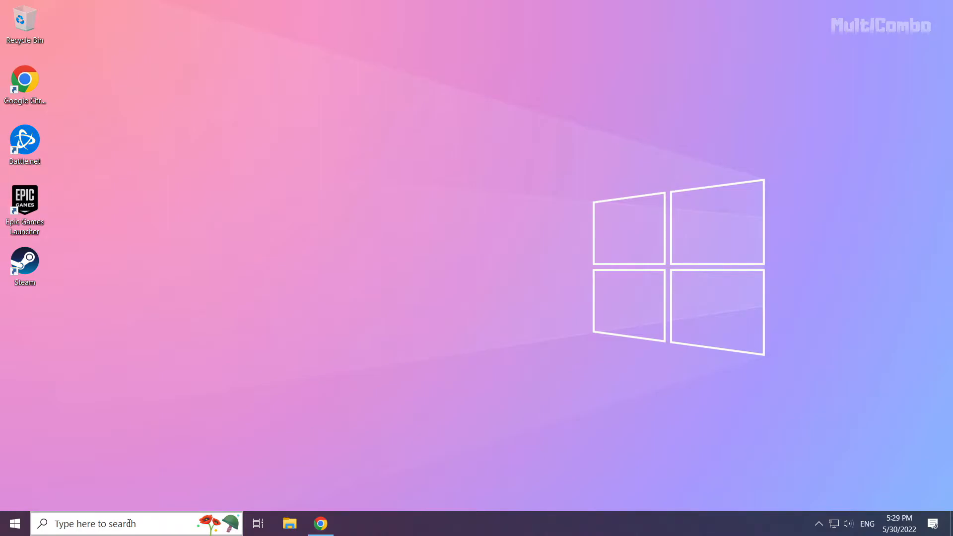
# Search Windows for 'device manager' and open the Device Manager best match
pyautogui.click(94, 523)
pyautogui.write('device manager')
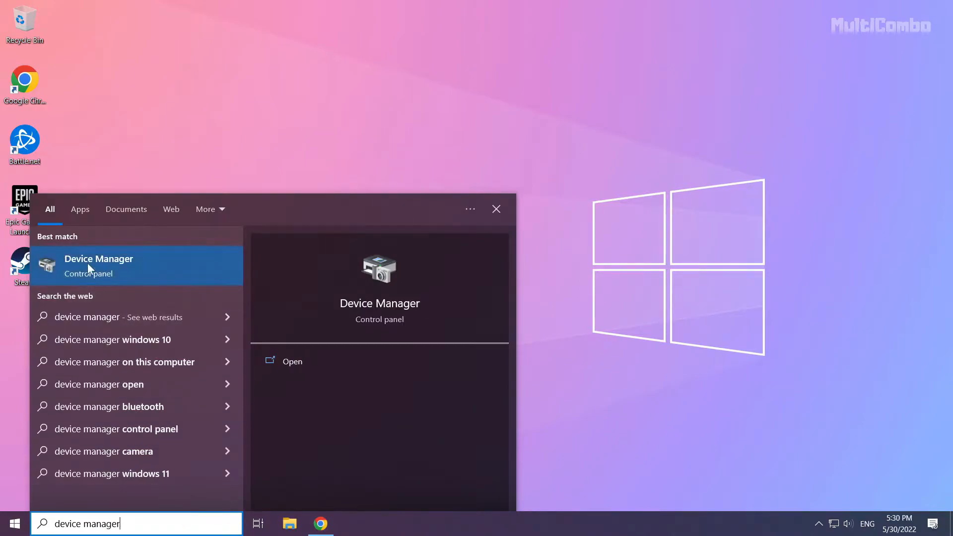
pyautogui.moveTo(100, 269)
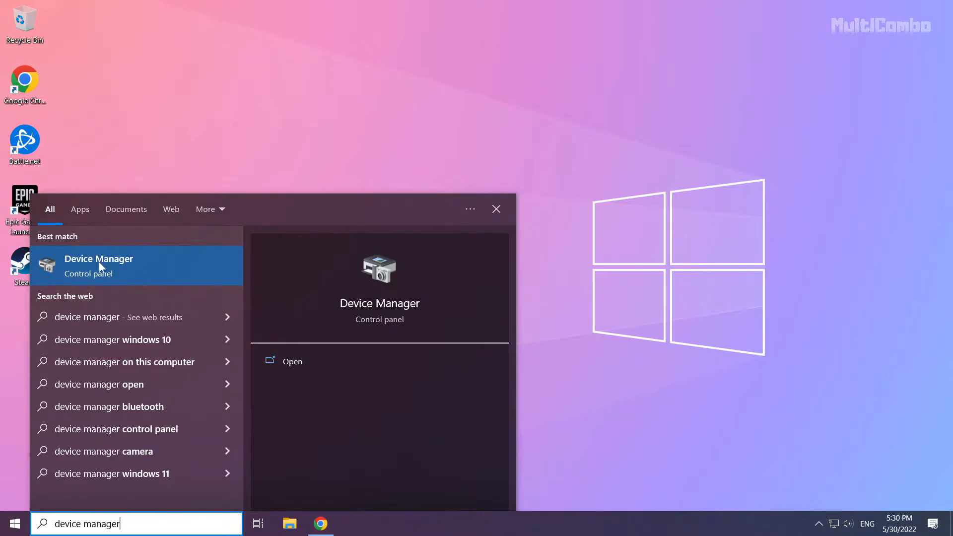
pyautogui.click(99, 266)
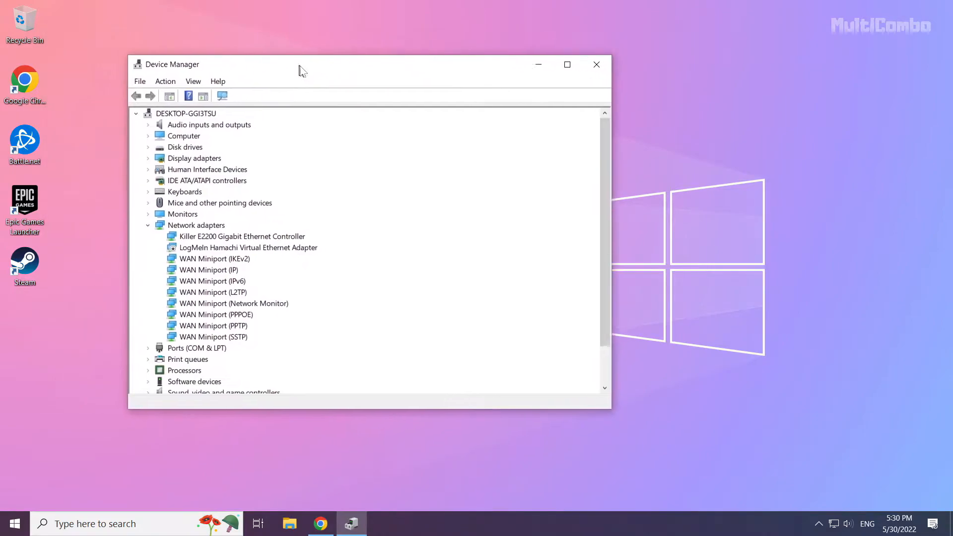
# Search automatically for NVIDIA GeForce GTX 1050 Ti drivers; the best driver is already installed
pyautogui.moveTo(298, 64); pyautogui.dragTo(399, 86)
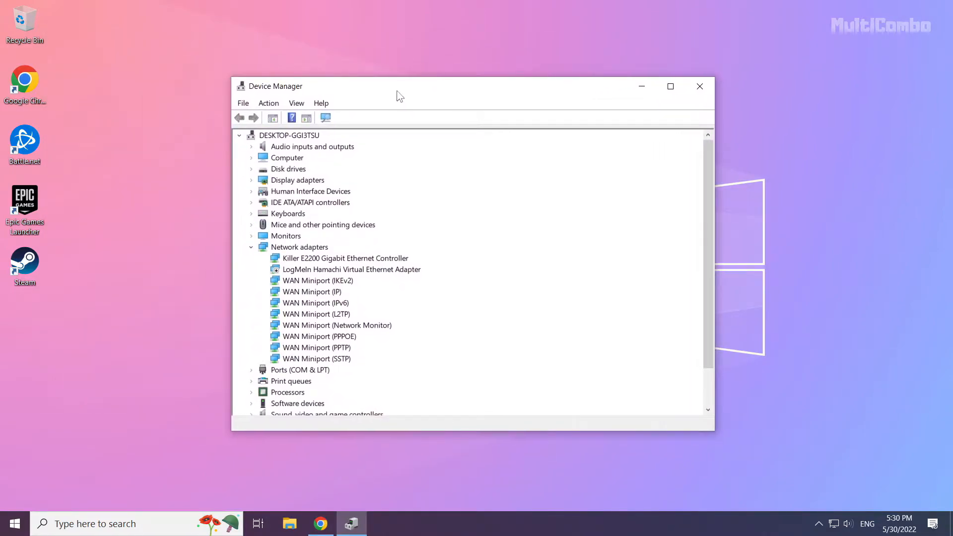
pyautogui.click(297, 179)
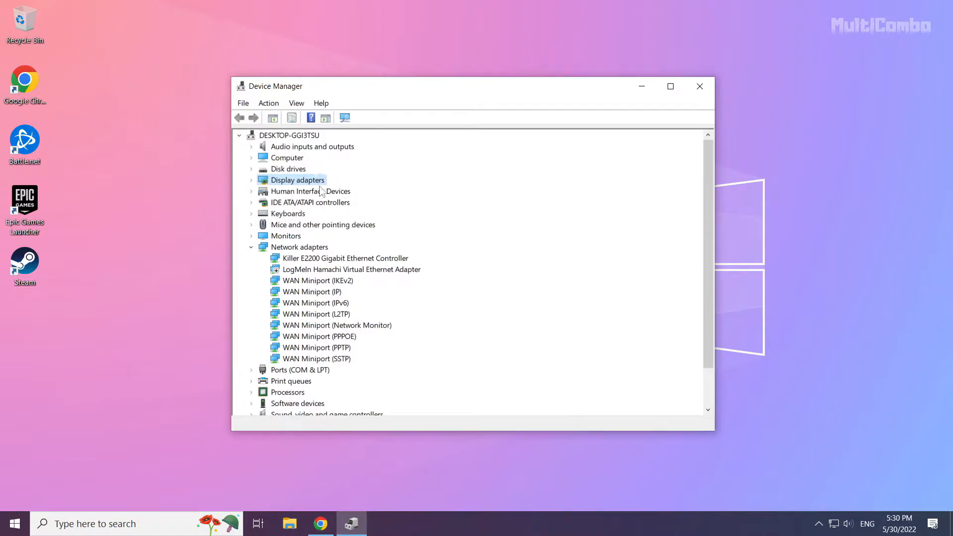
pyautogui.moveTo(255, 185)
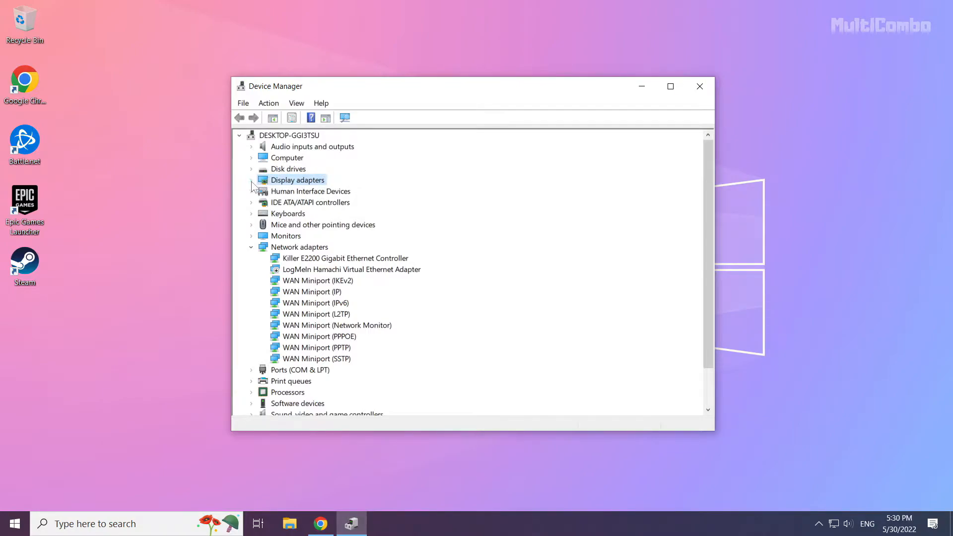
pyautogui.click(251, 180)
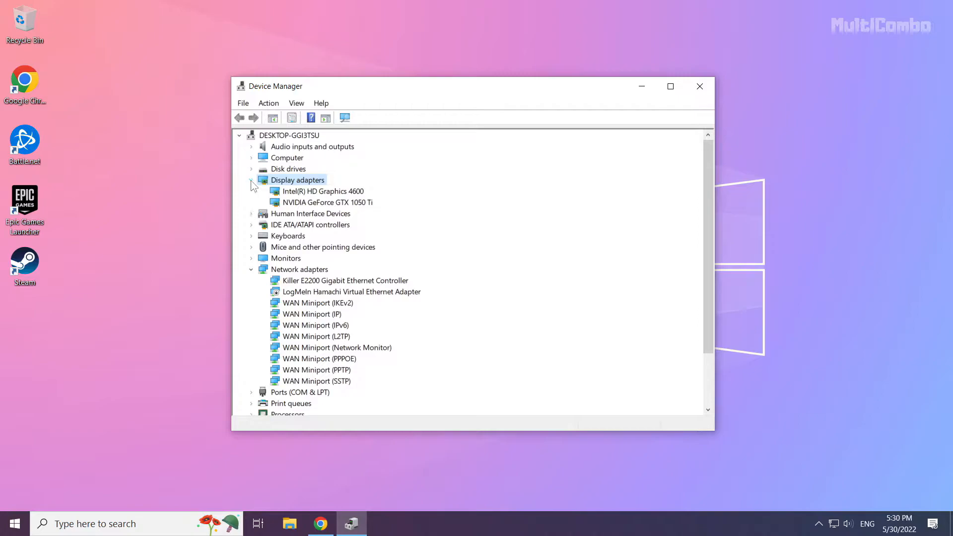
pyautogui.moveTo(307, 207)
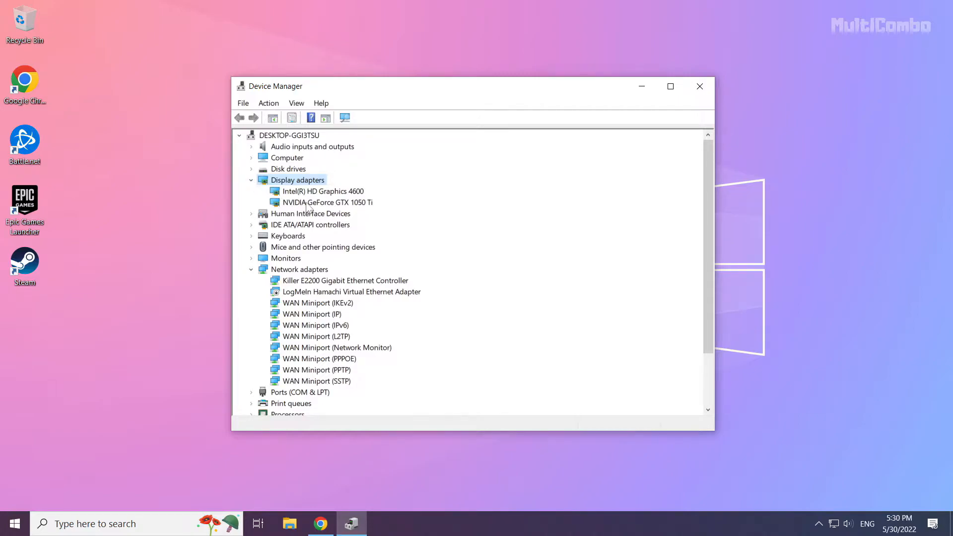
pyautogui.click(322, 202)
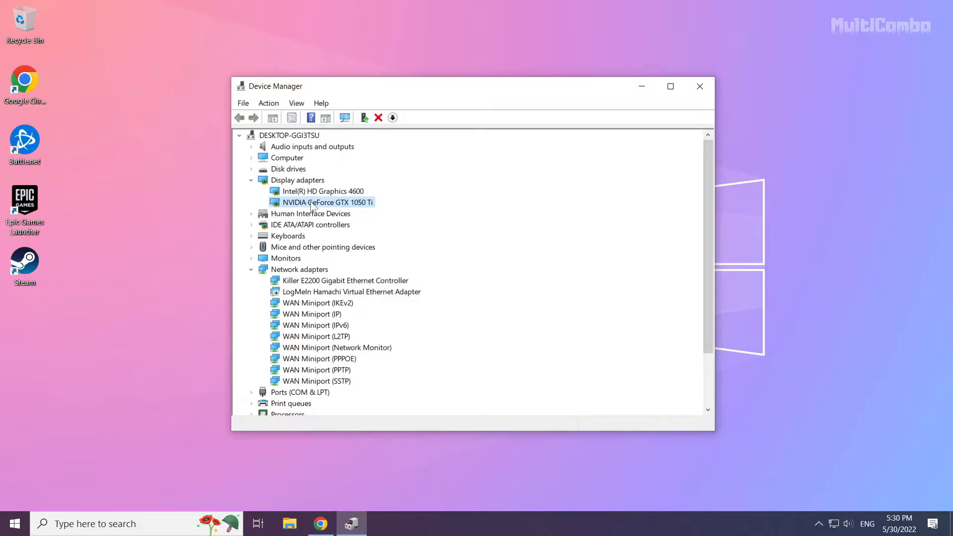
pyautogui.rightClick(321, 202)
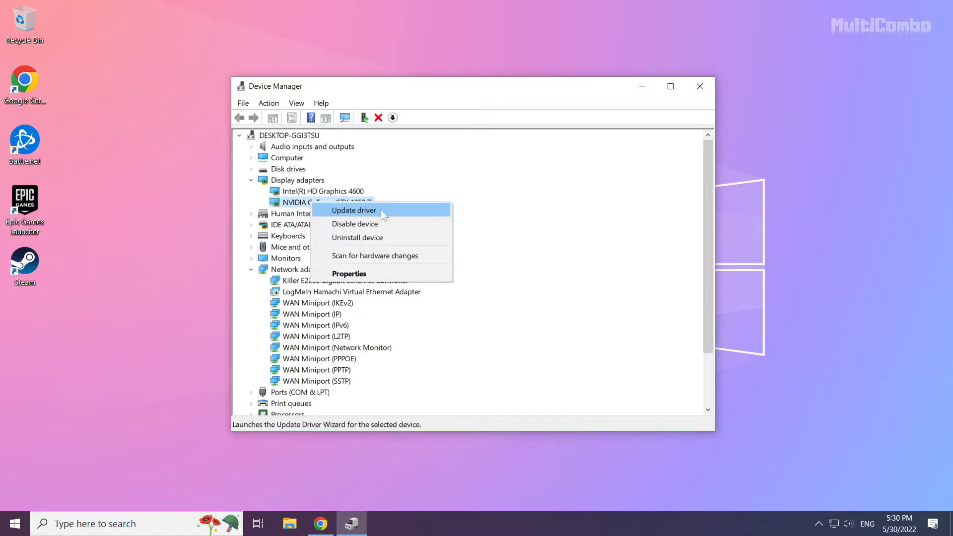
pyautogui.click(353, 210)
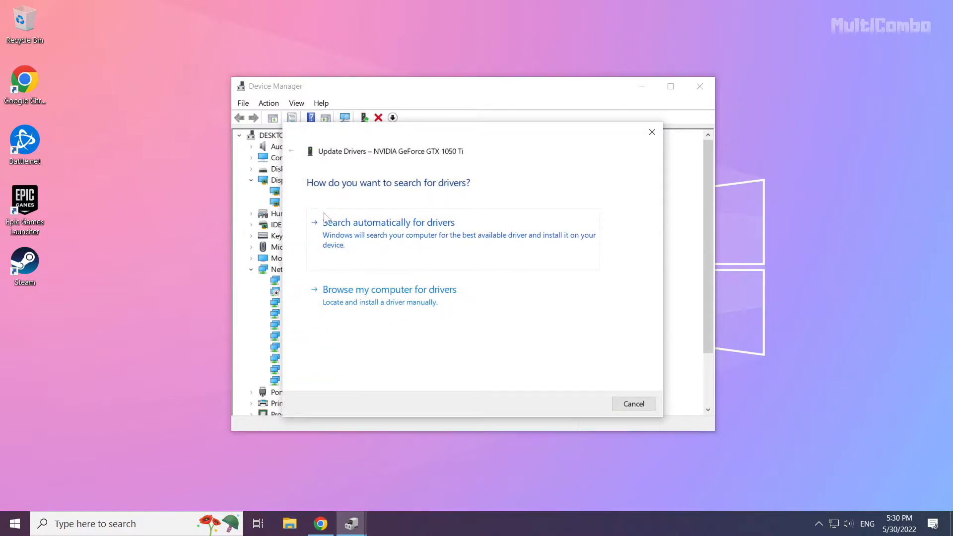
pyautogui.moveTo(387, 251)
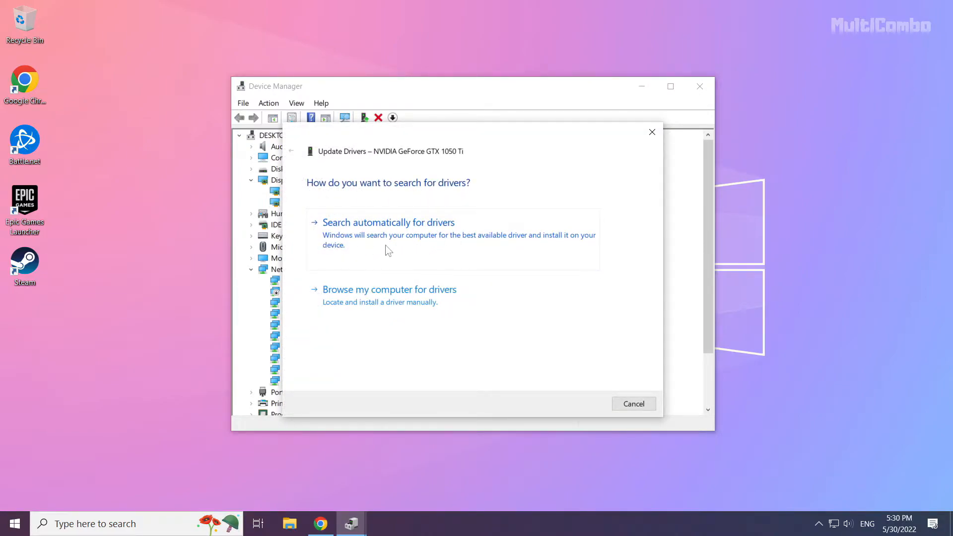
pyautogui.moveTo(427, 253)
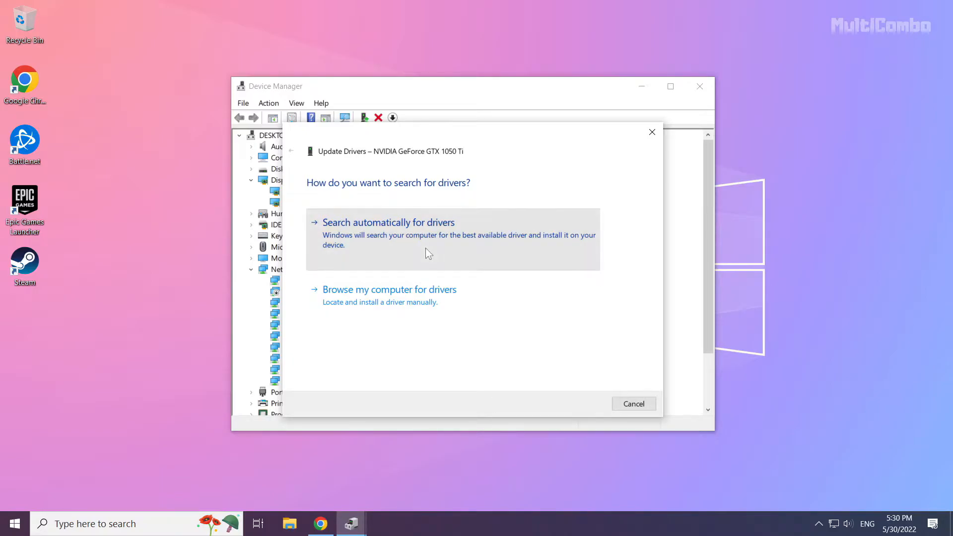
pyautogui.click(389, 222)
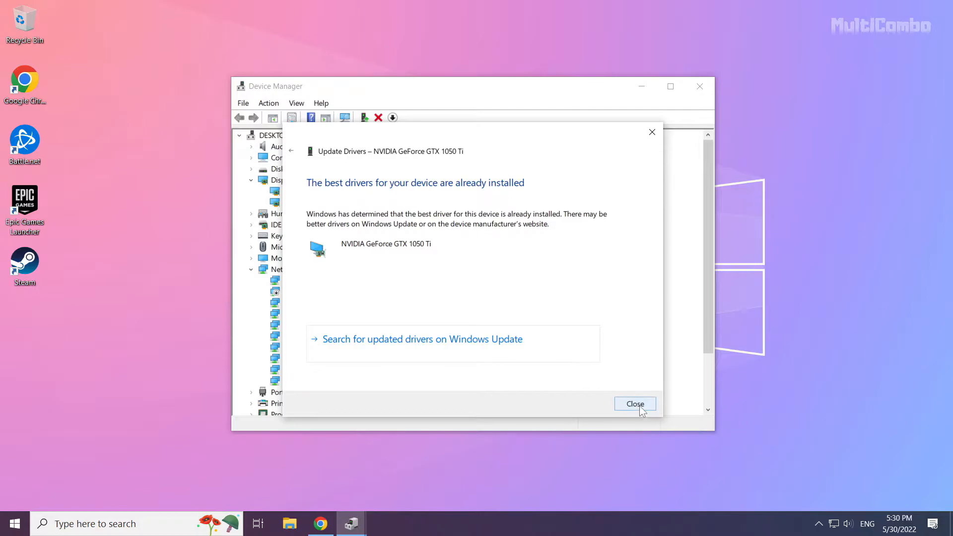
pyautogui.click(635, 404)
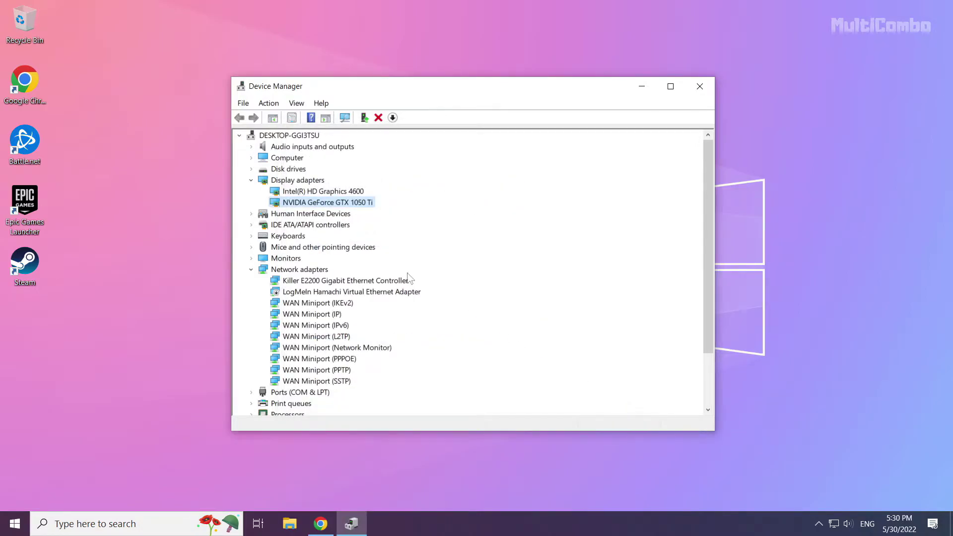
# Search automatically for Intel(R) HD Graphics 4600 drivers, then close Device Manager
pyautogui.click(322, 191)
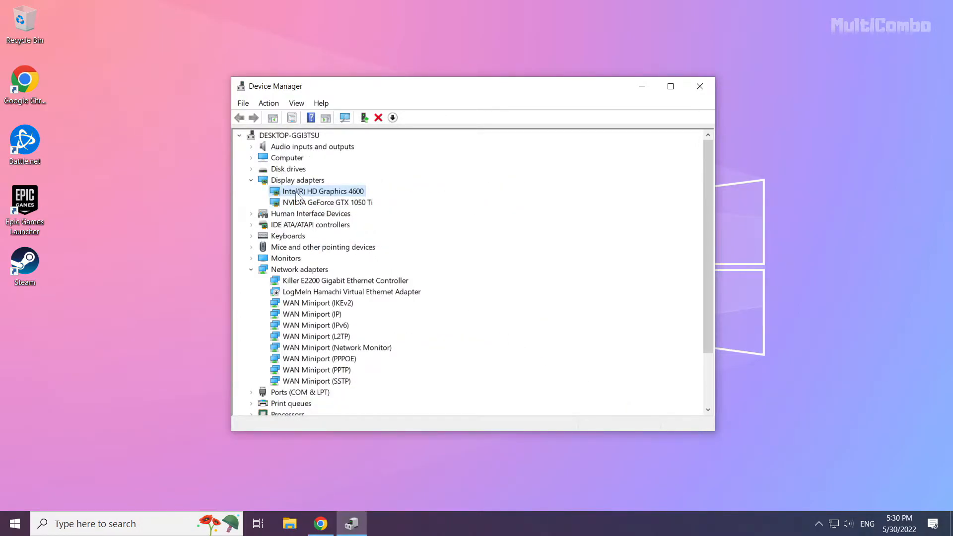
pyautogui.rightClick(321, 191)
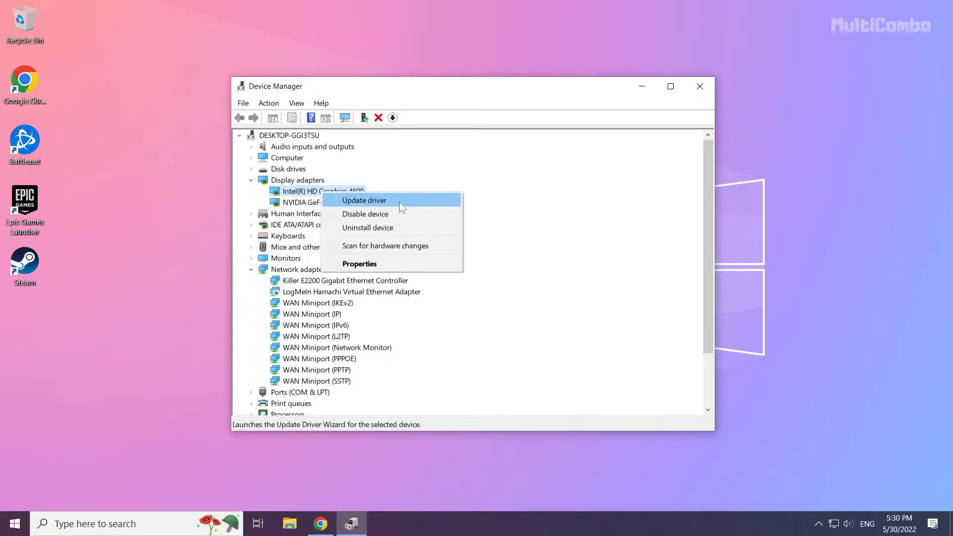
pyautogui.click(364, 200)
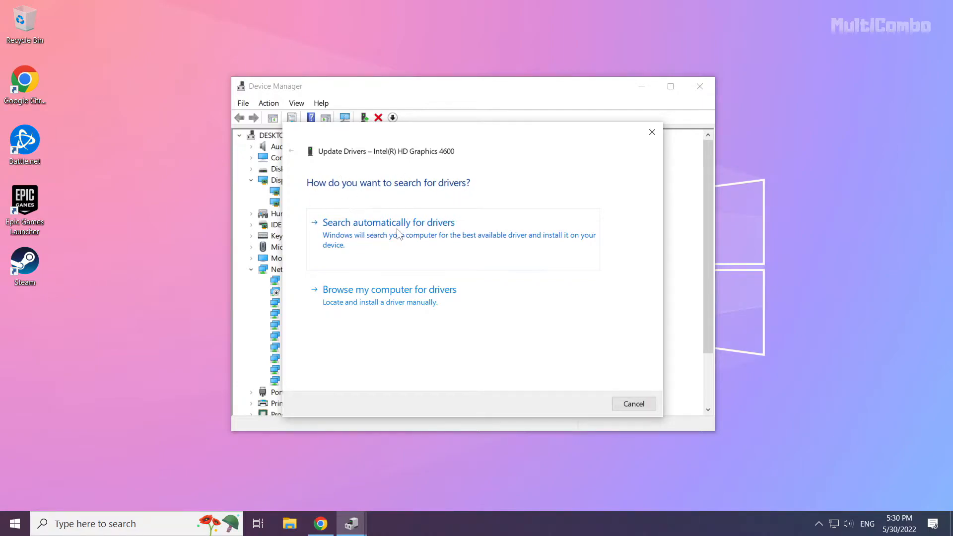
pyautogui.click(388, 222)
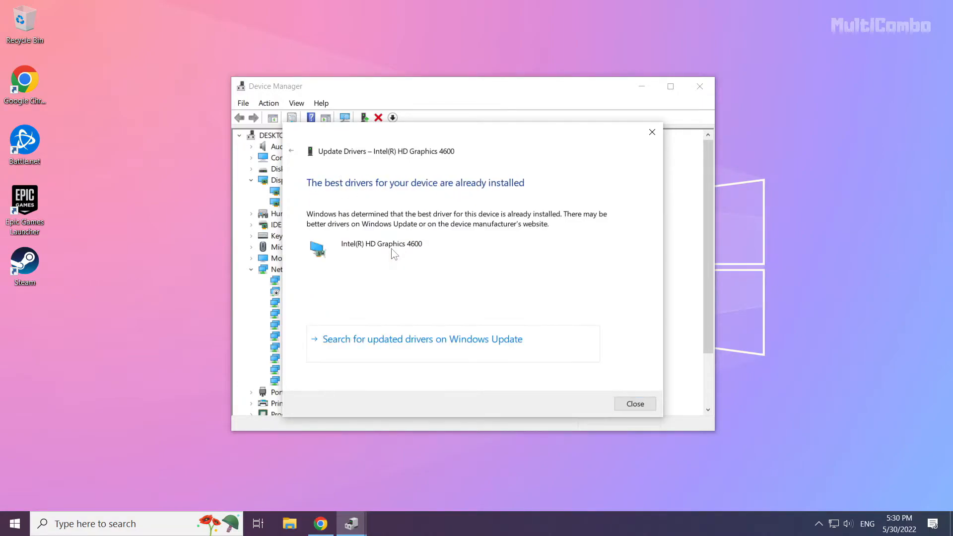
pyautogui.moveTo(635, 404)
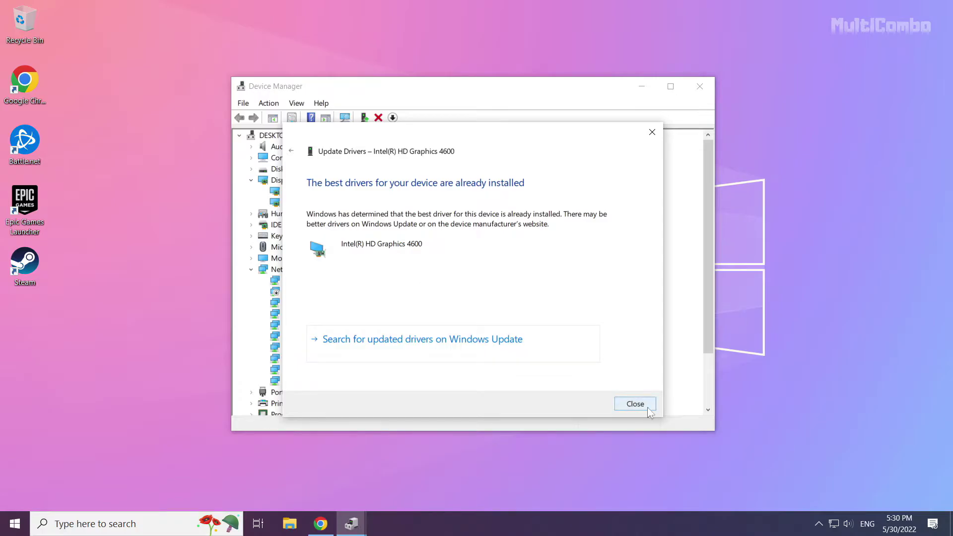
pyautogui.click(635, 403)
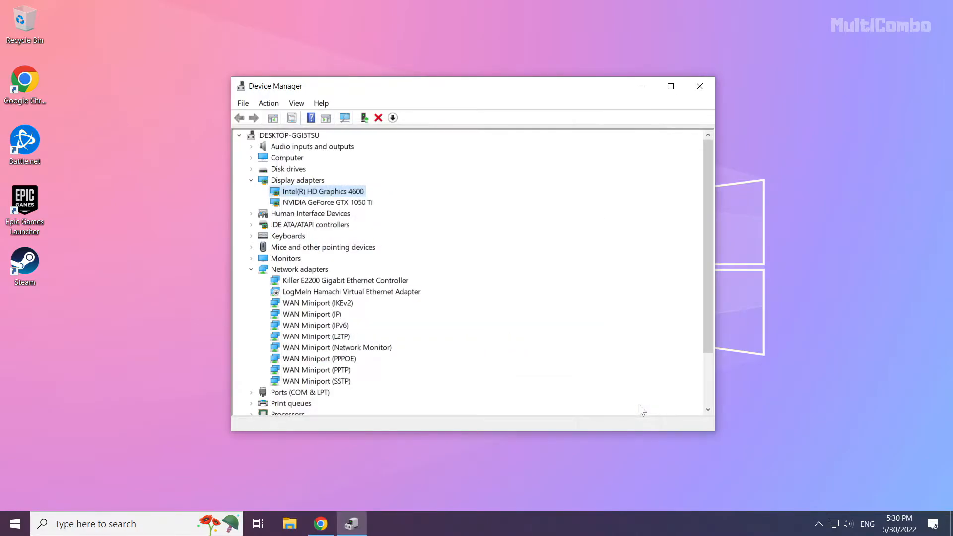
pyautogui.moveTo(699, 86)
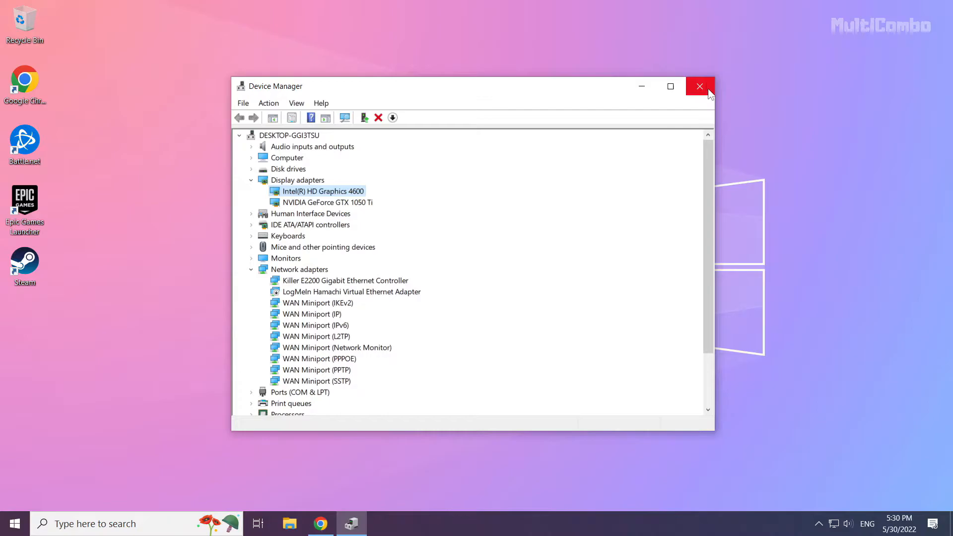
pyautogui.moveTo(699, 88)
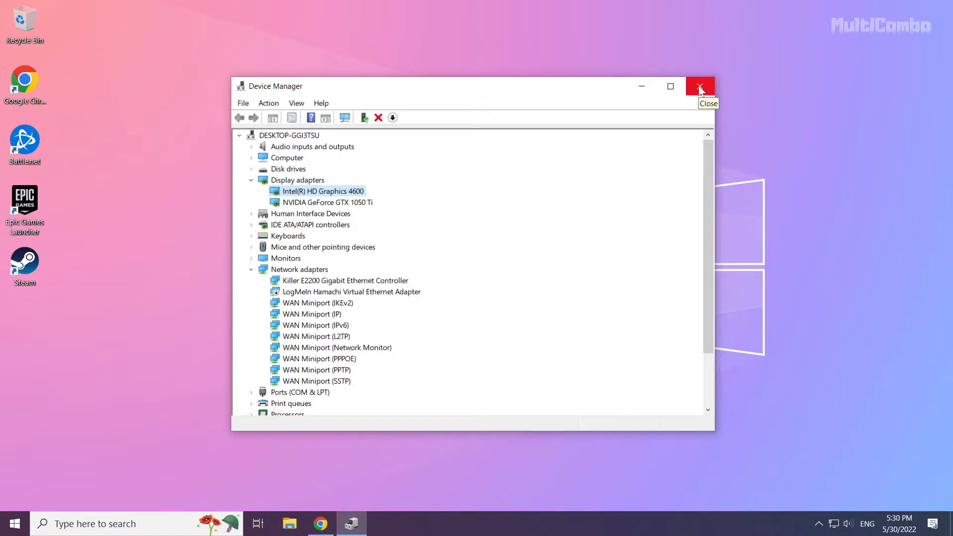
pyautogui.click(700, 86)
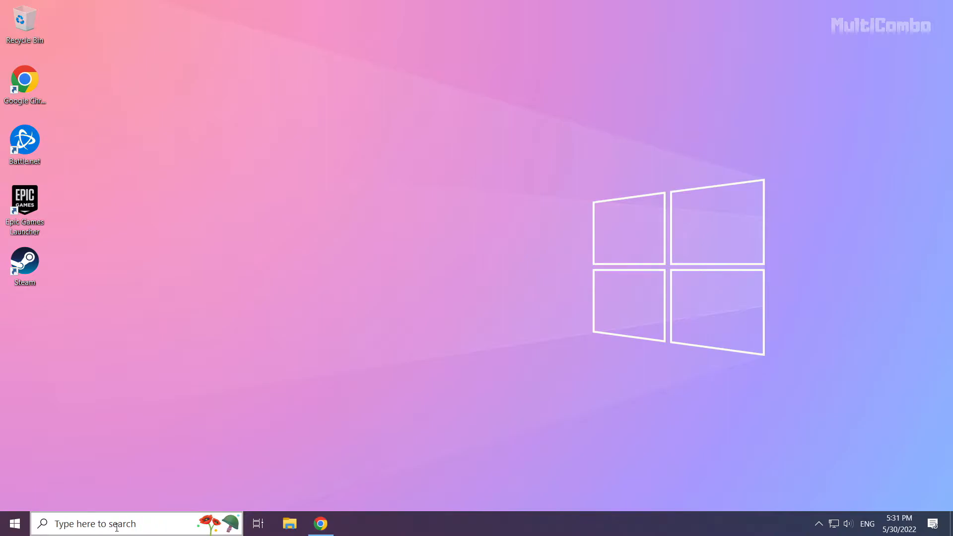
# Search Windows for 'update' and open the Check for updates settings page
pyautogui.click(116, 523)
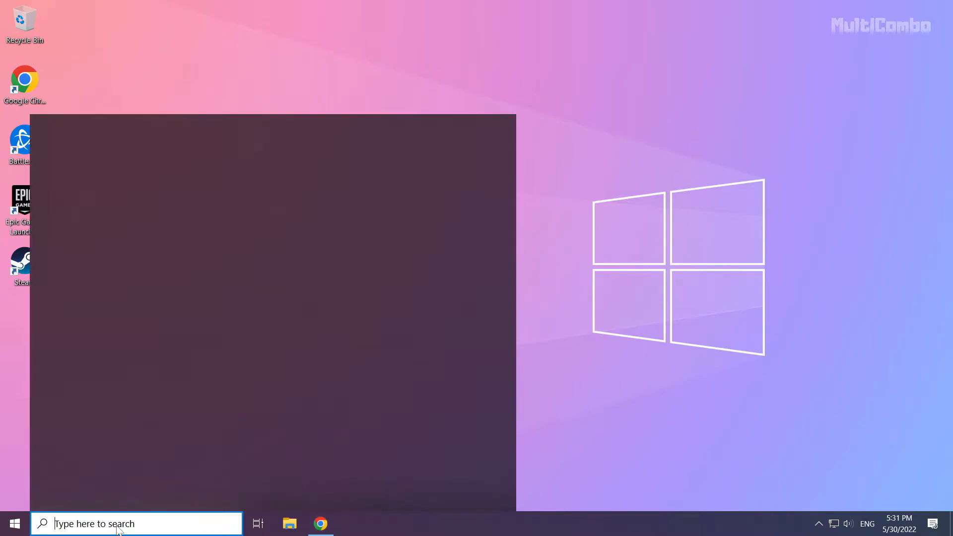
pyautogui.click(119, 524)
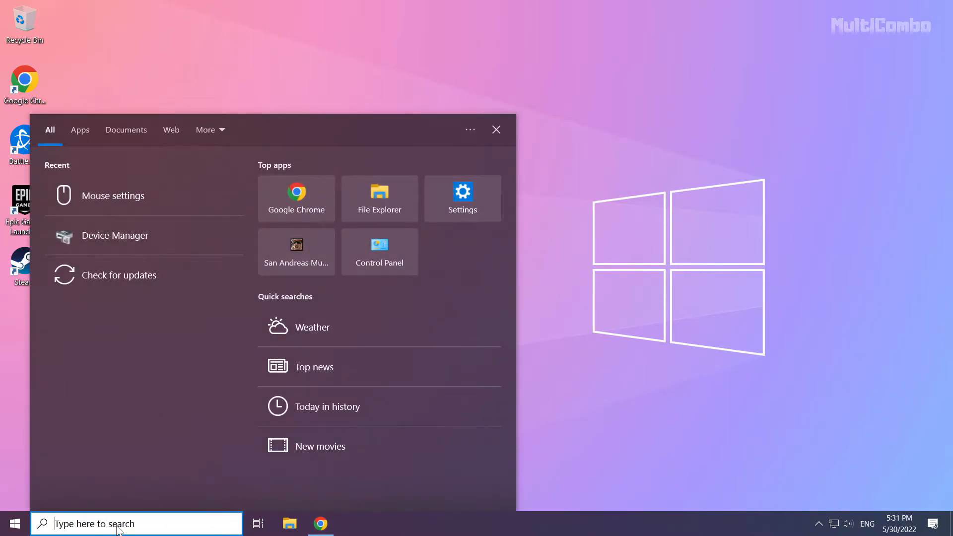
pyautogui.write('update')
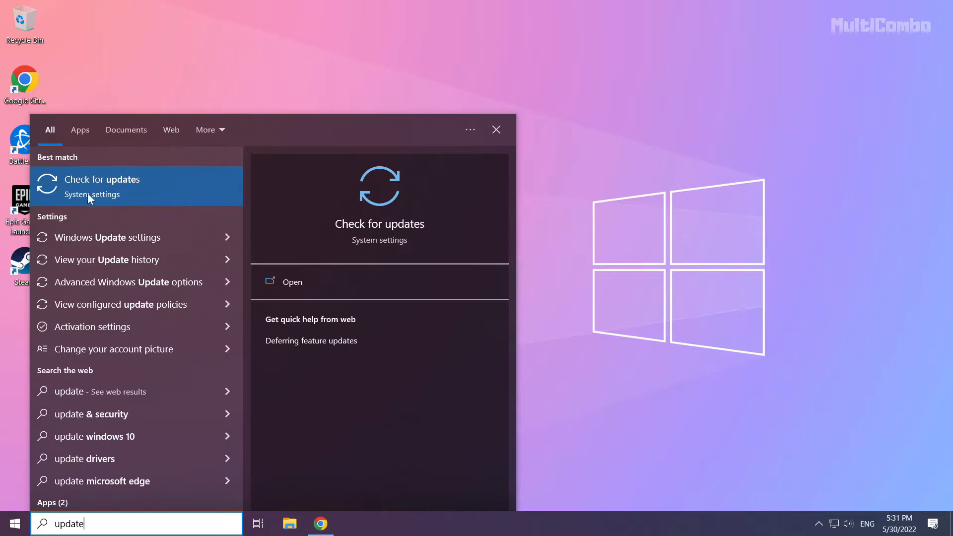
pyautogui.click(101, 179)
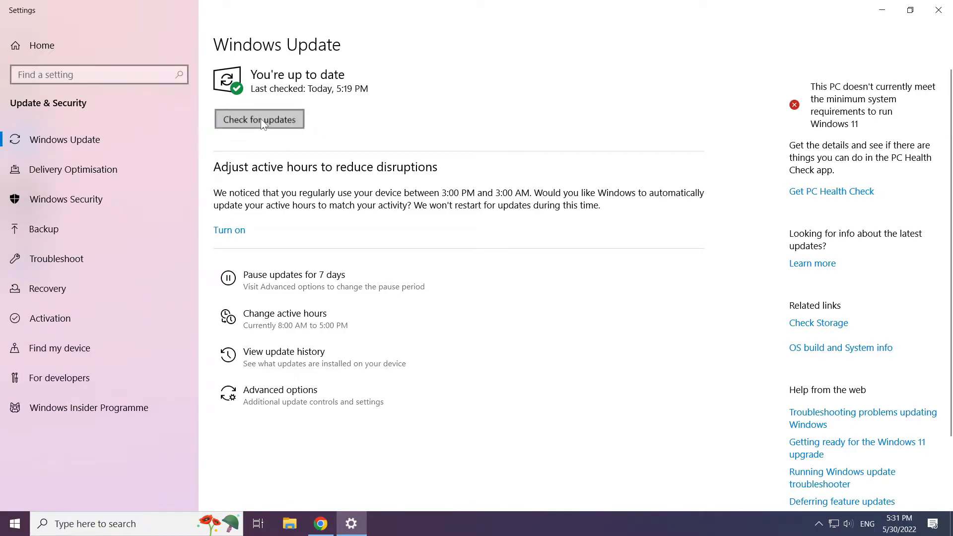
# Run a fresh Windows Update check confirming it's up to date, then close Settings
pyautogui.click(259, 119)
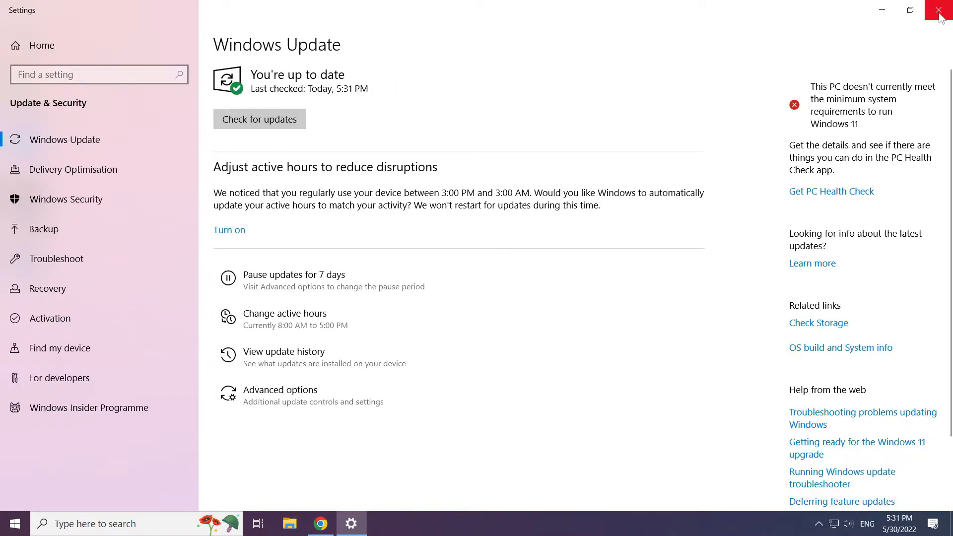
pyautogui.click(938, 11)
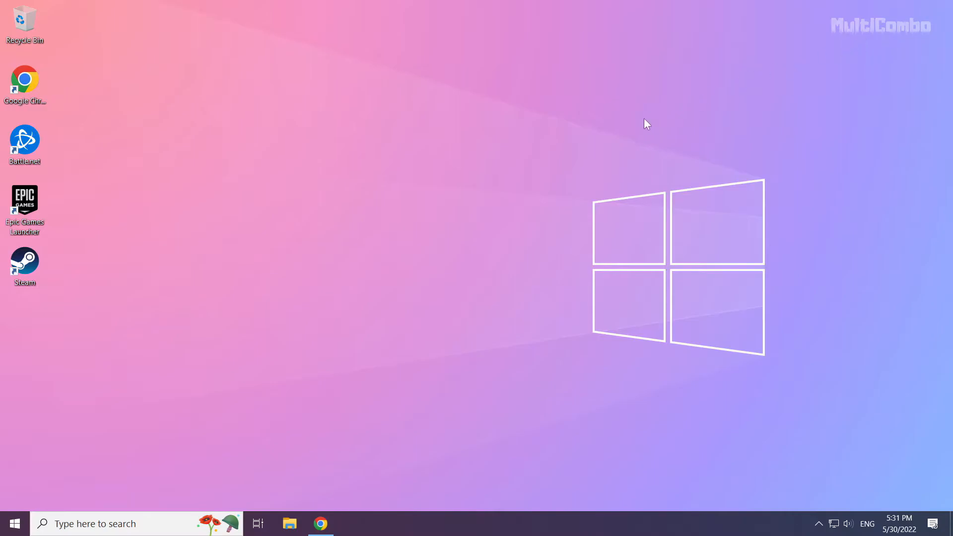
pyautogui.moveTo(443, 274)
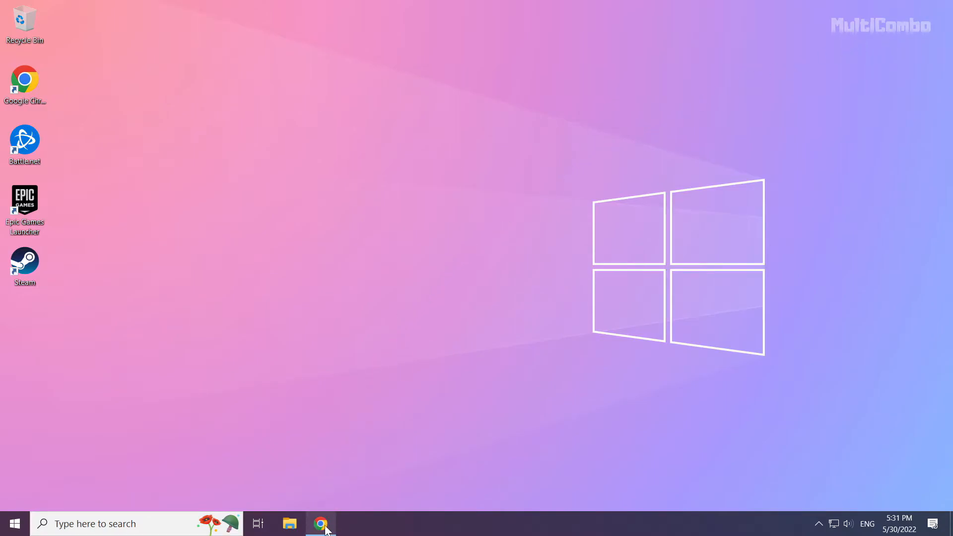
# Download the DirectX End-User Runtime Web Installer in Chrome and launch dxwebsetup (1).exe
pyautogui.click(320, 522)
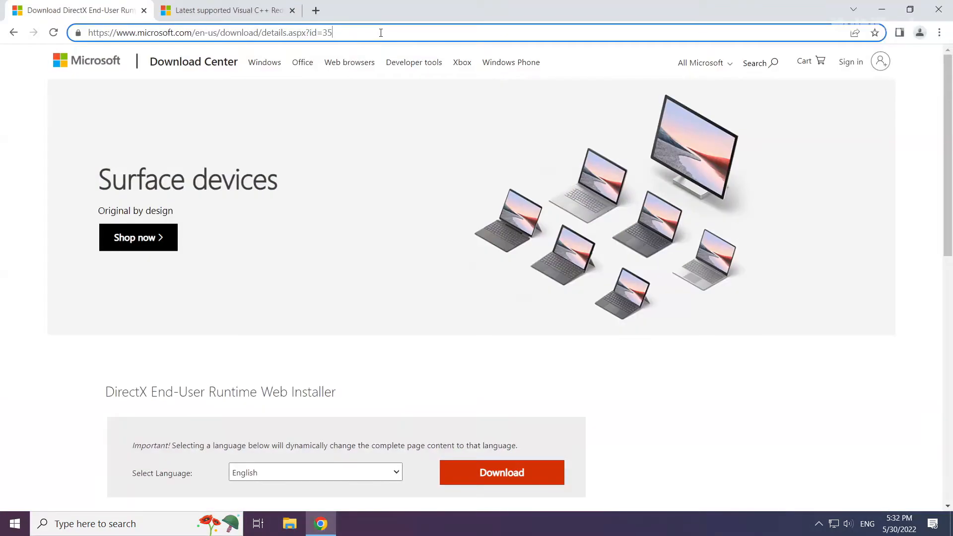
pyautogui.moveTo(400, 30)
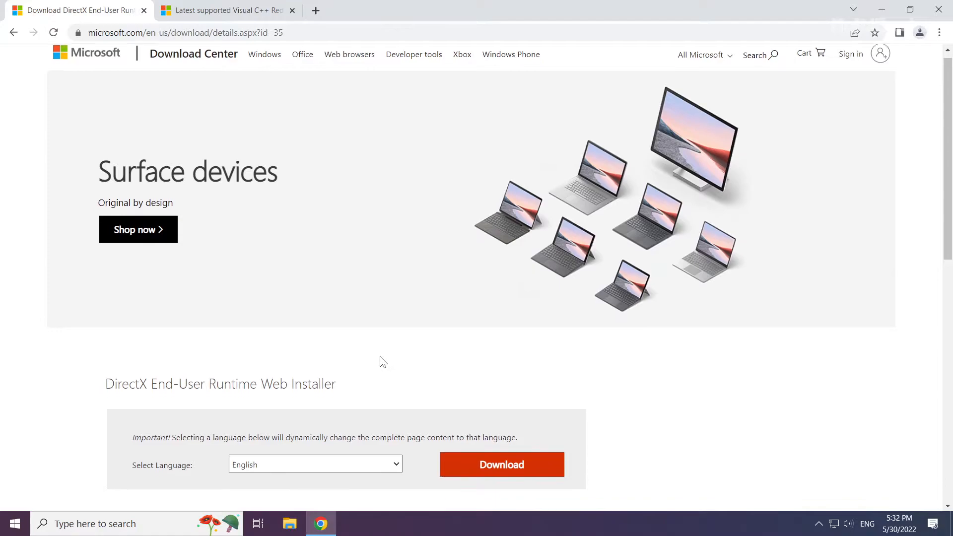
pyautogui.scroll(-3)
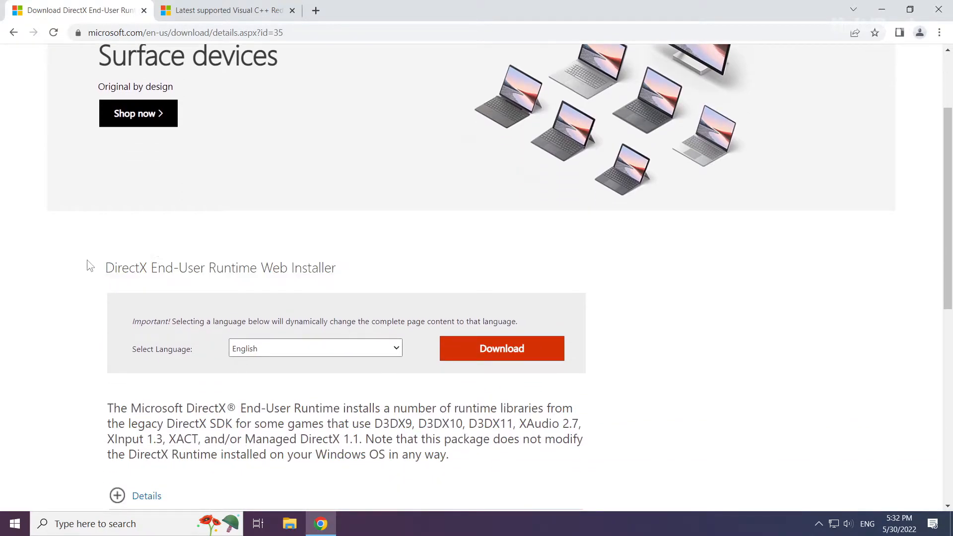
pyautogui.moveTo(491, 357)
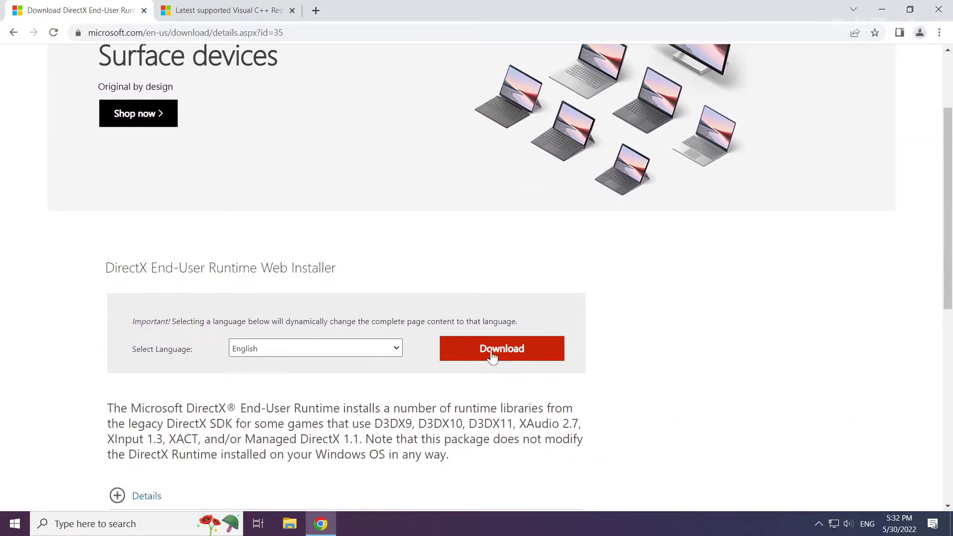
pyautogui.click(502, 348)
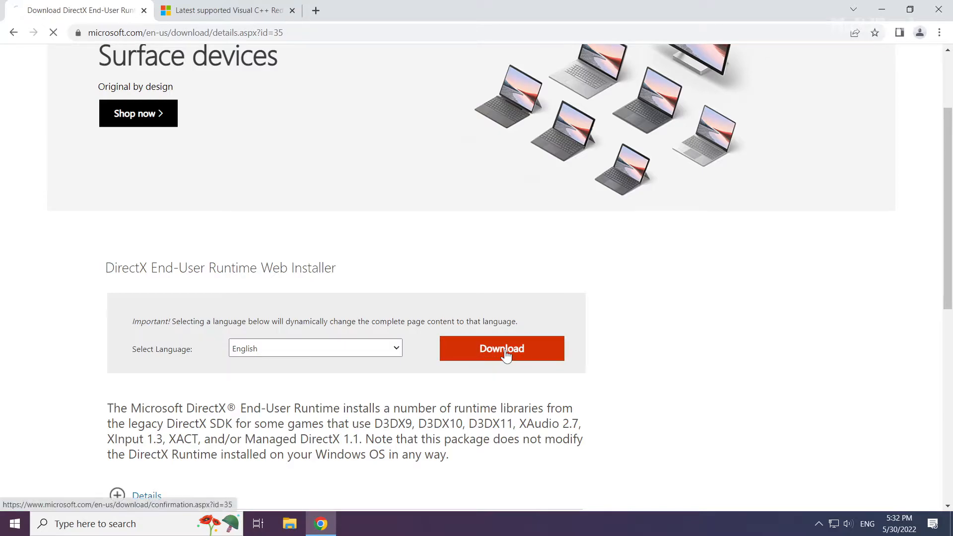
pyautogui.click(501, 348)
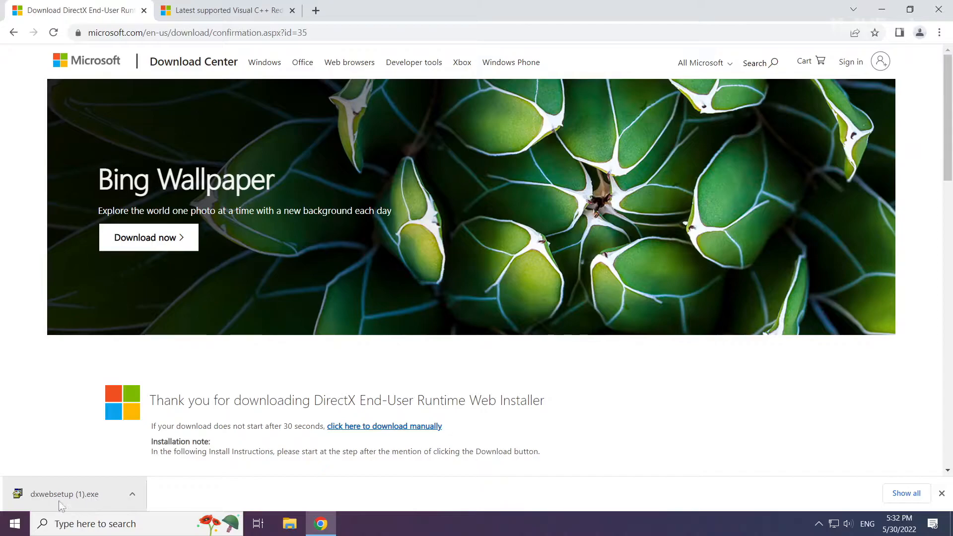
pyautogui.click(65, 494)
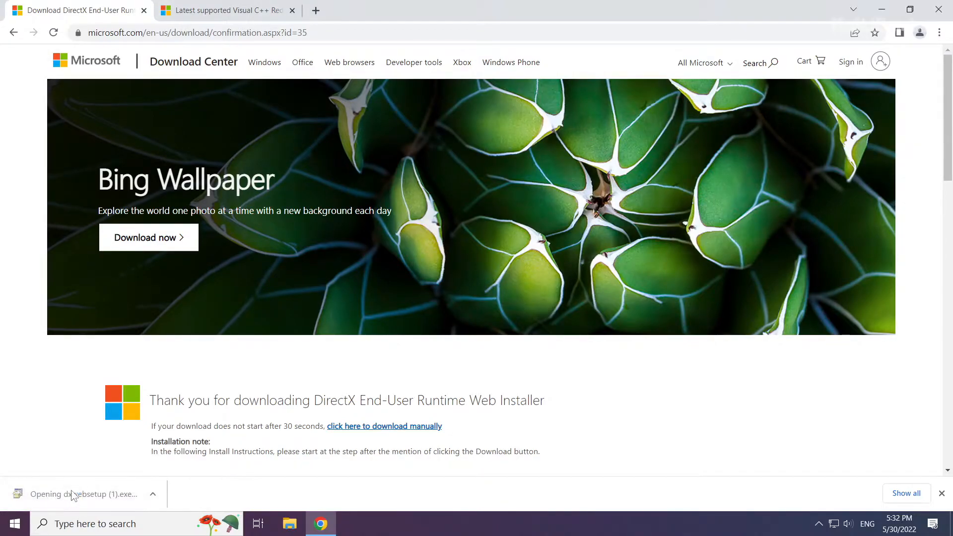
pyautogui.click(83, 494)
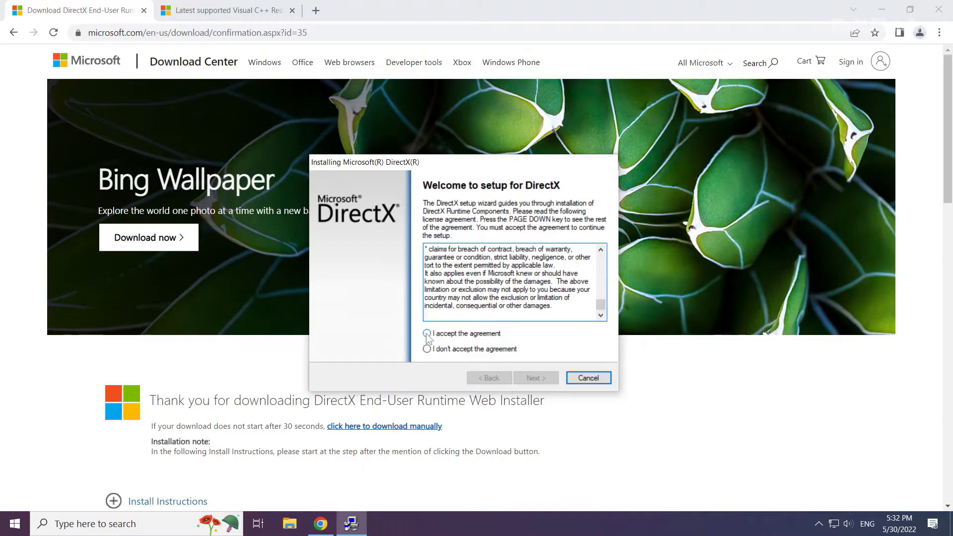
# Accept the DirectX license, decline the Bing Bar, and finish setup
pyautogui.click(426, 333)
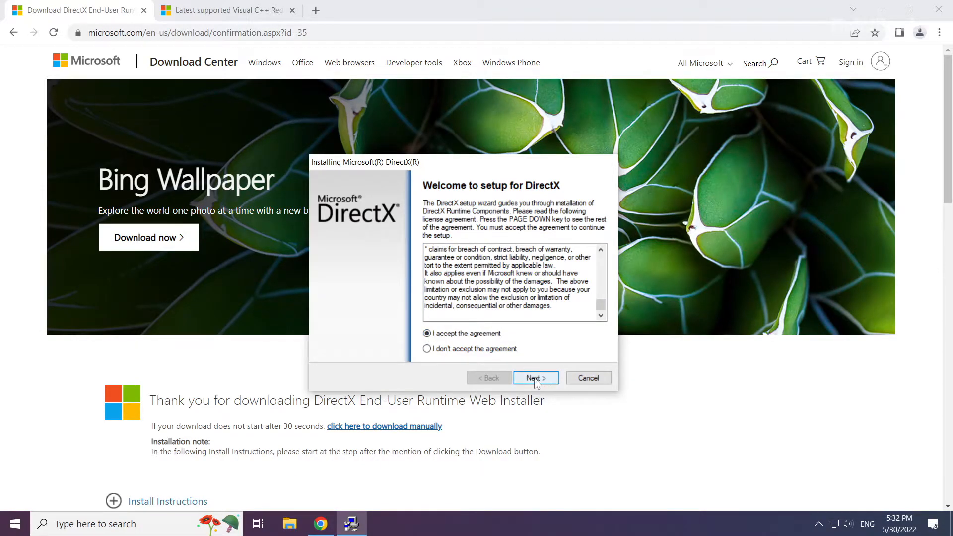
pyautogui.click(536, 377)
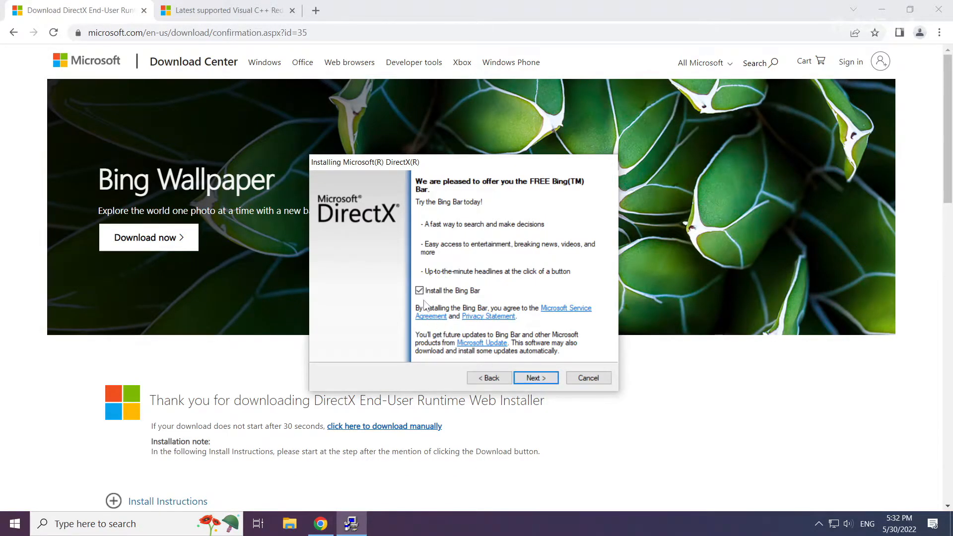
pyautogui.click(420, 290)
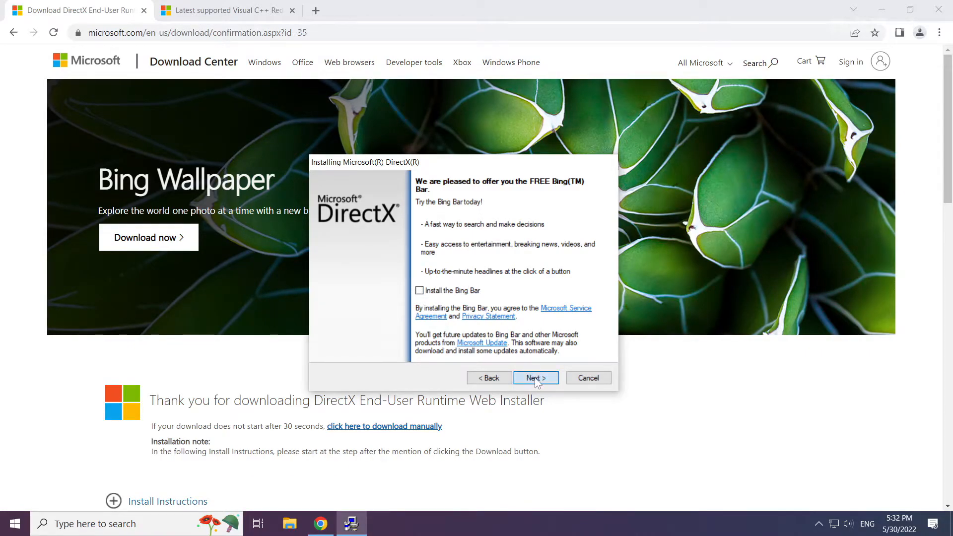
pyautogui.click(536, 377)
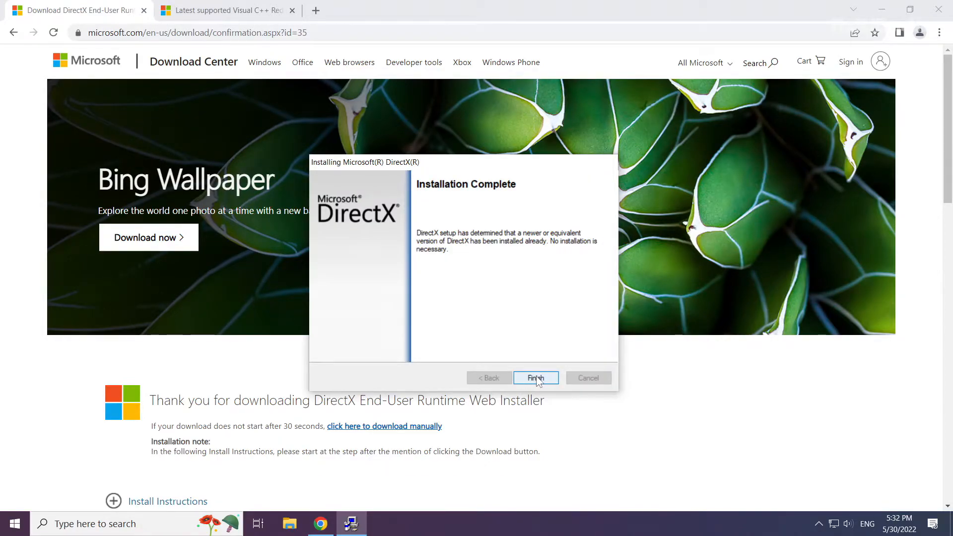
pyautogui.click(535, 377)
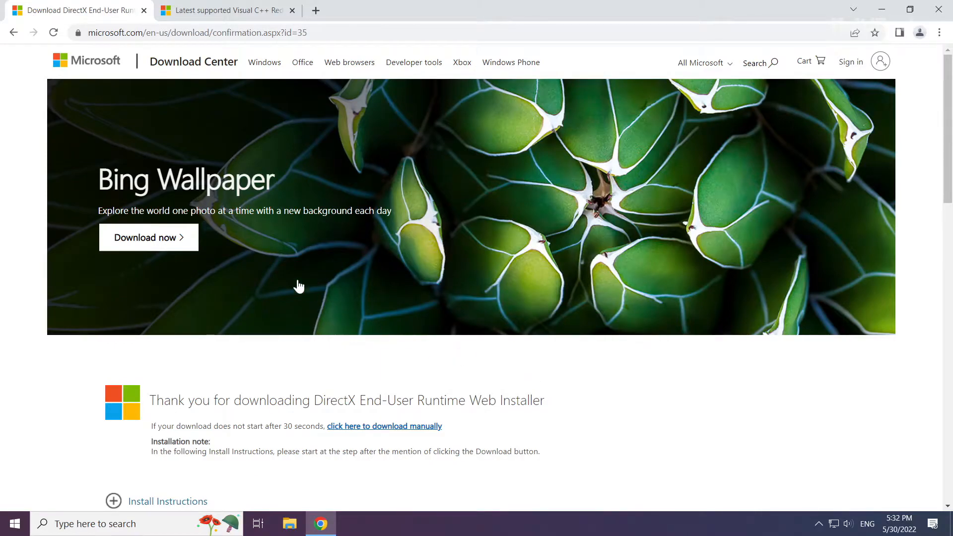
# Close the DirectX tab and download the ARM64 and x64 vc_redist packages
pyautogui.click(232, 11)
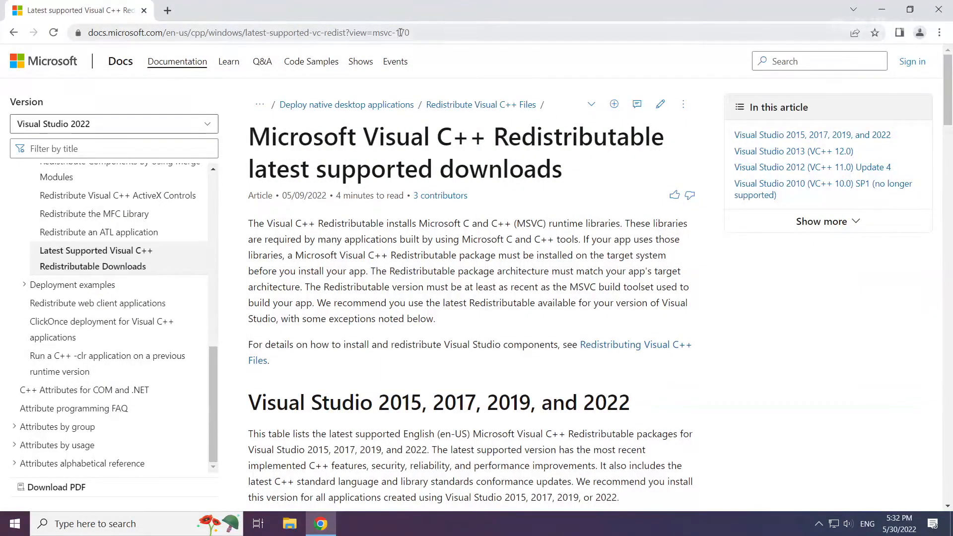
pyautogui.click(237, 33)
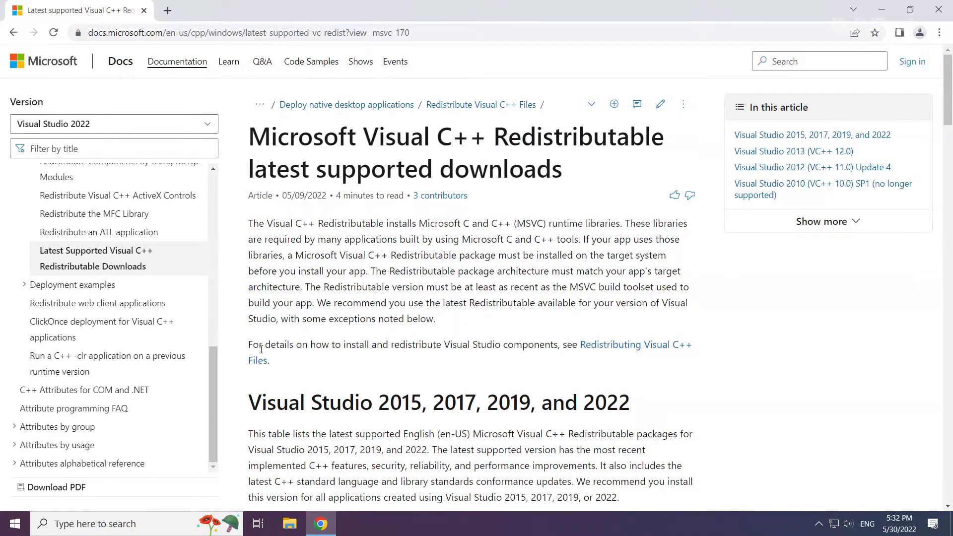
pyautogui.scroll(-3)
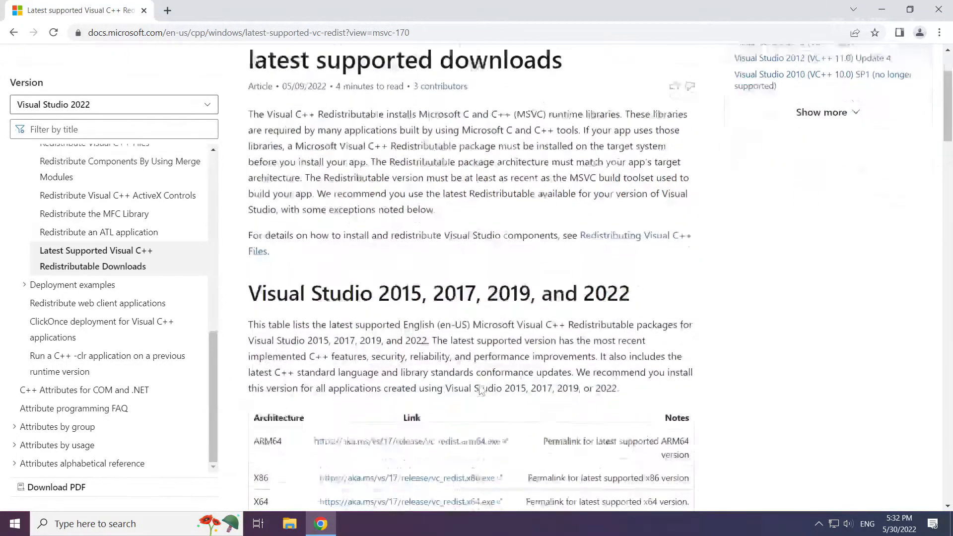
pyautogui.scroll(-3)
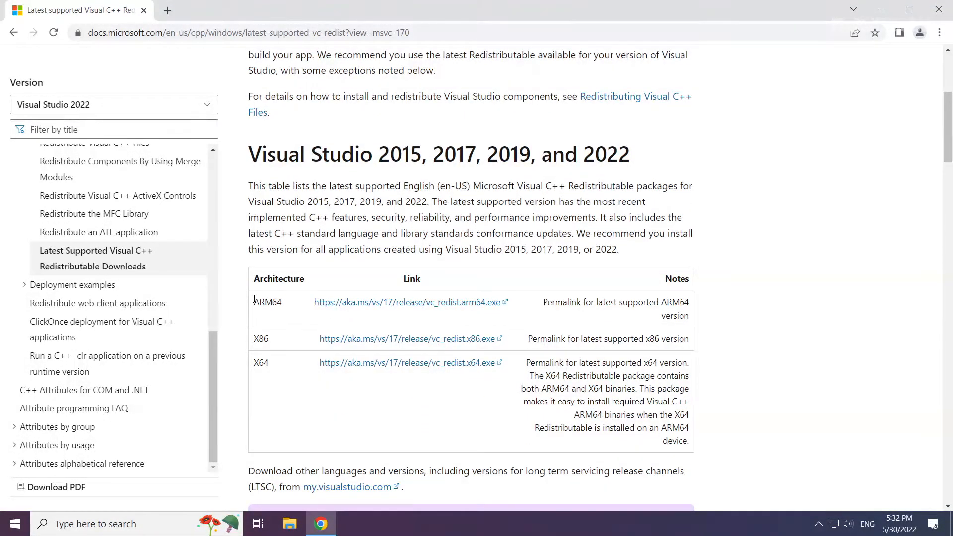
pyautogui.moveTo(380, 310)
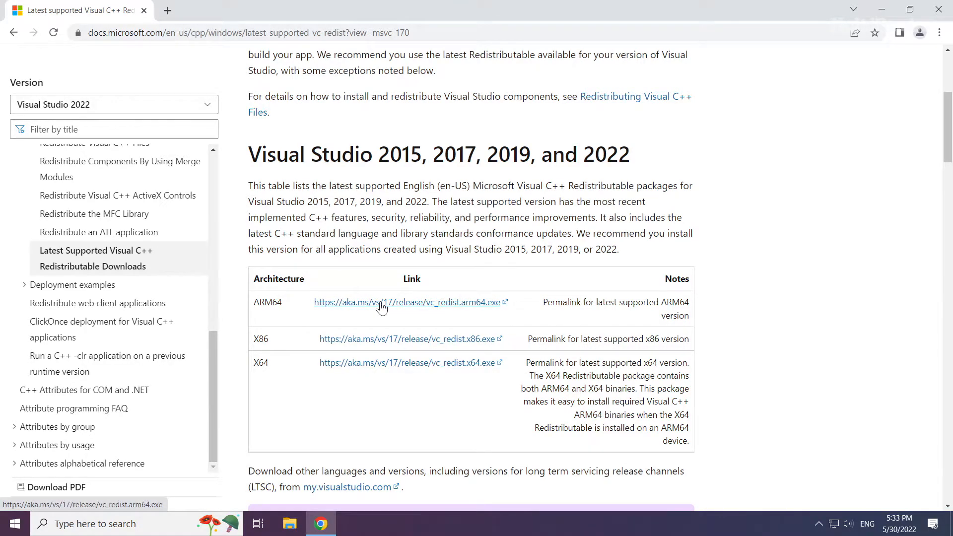
pyautogui.click(381, 303)
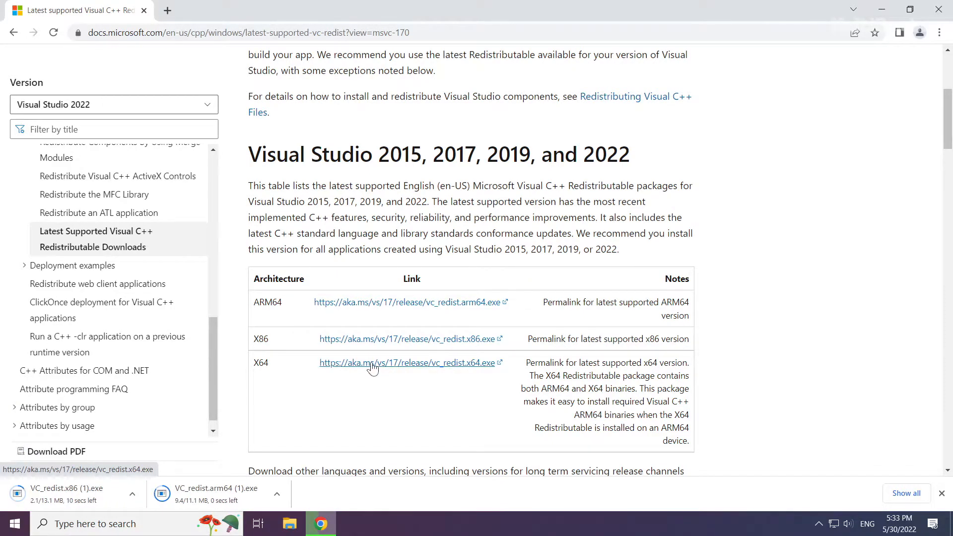
pyautogui.click(372, 363)
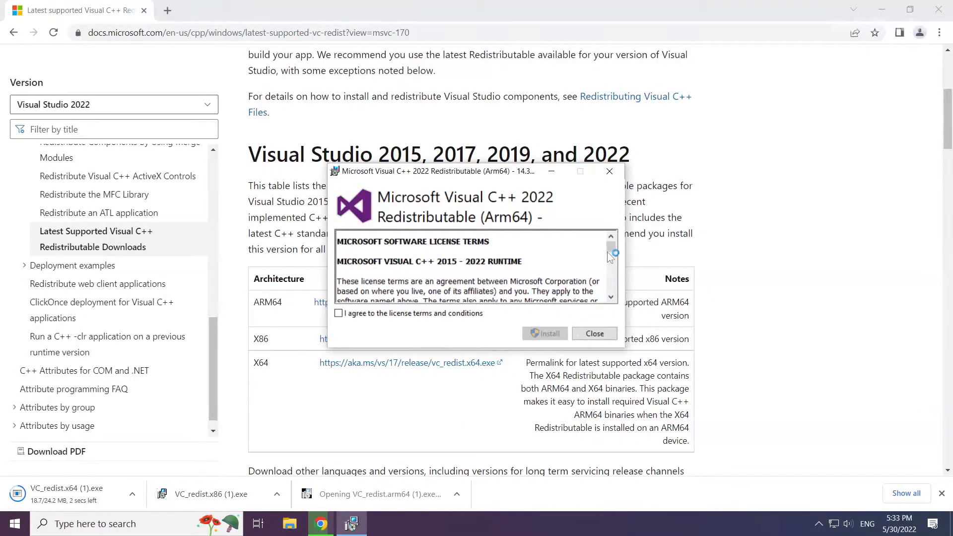
# Agree to the open redistributable installer's license terms and start installing
pyautogui.scroll(-3)
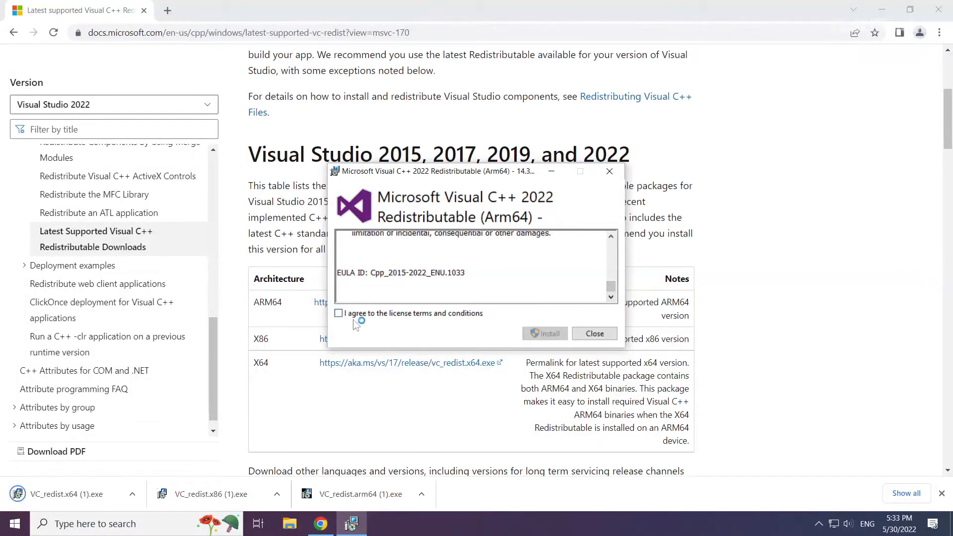
pyautogui.click(338, 313)
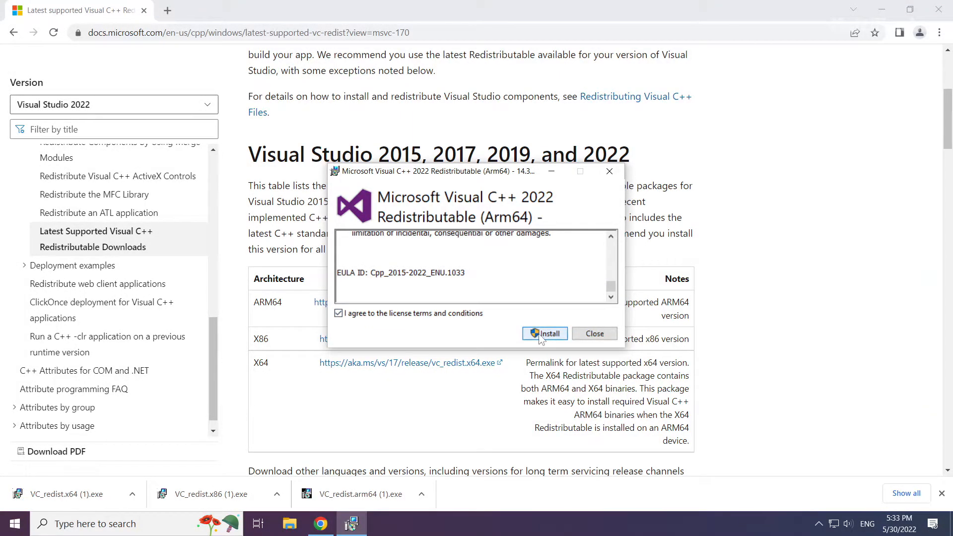
pyautogui.click(544, 333)
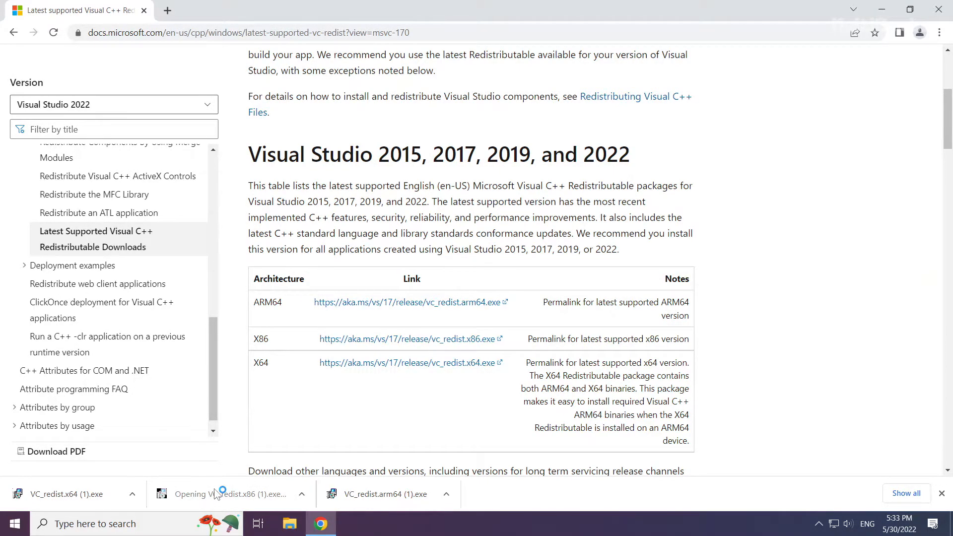
# Run VC_redist.x86, accept its license, install, and close without restarting
pyautogui.click(221, 494)
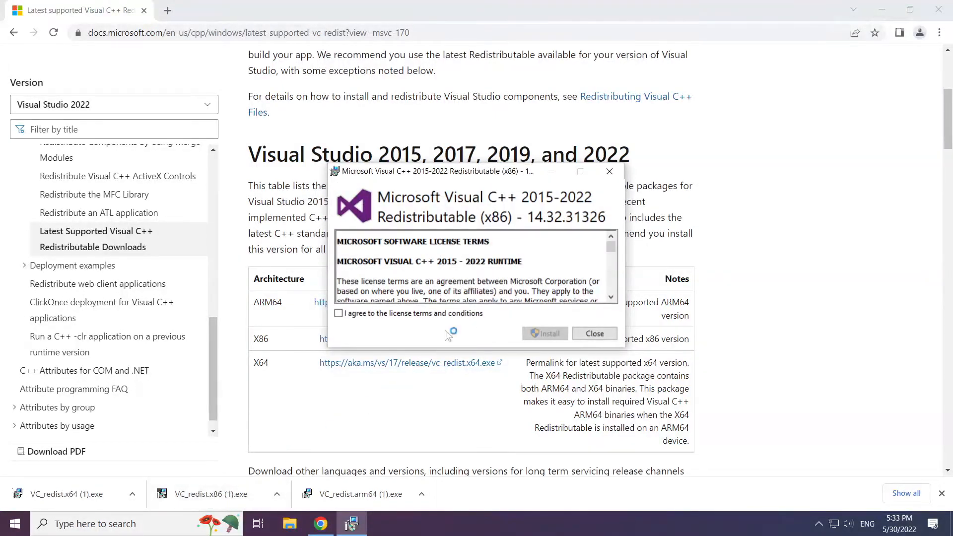
pyautogui.scroll(-3)
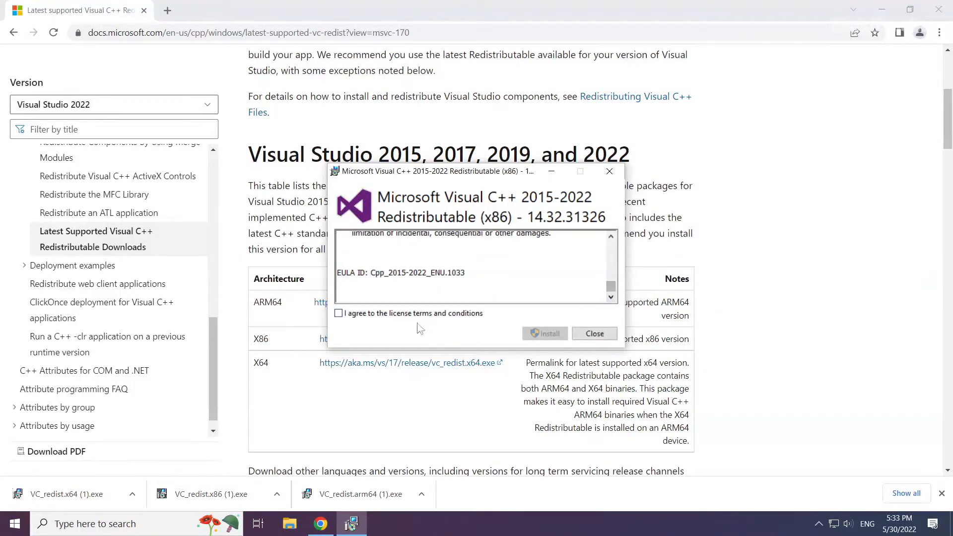
pyautogui.click(545, 334)
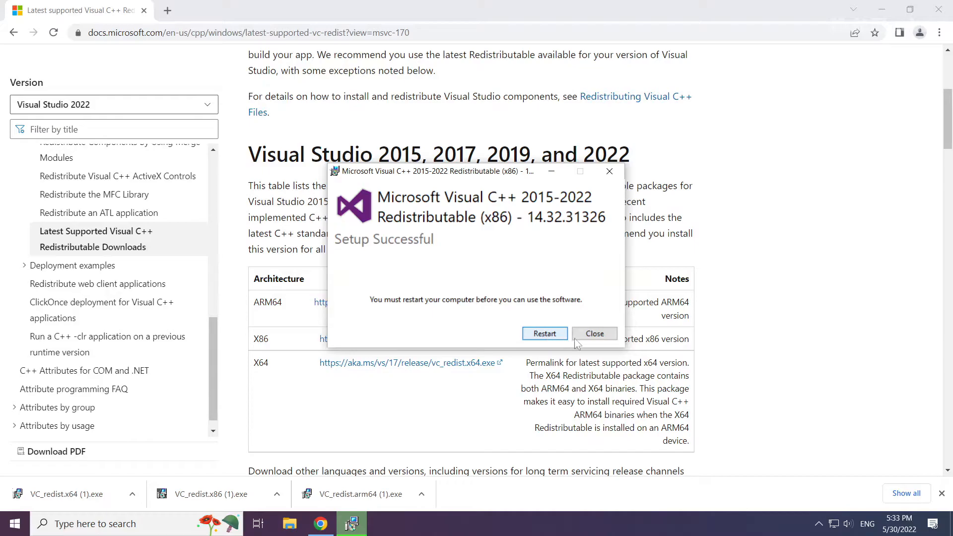
pyautogui.click(594, 333)
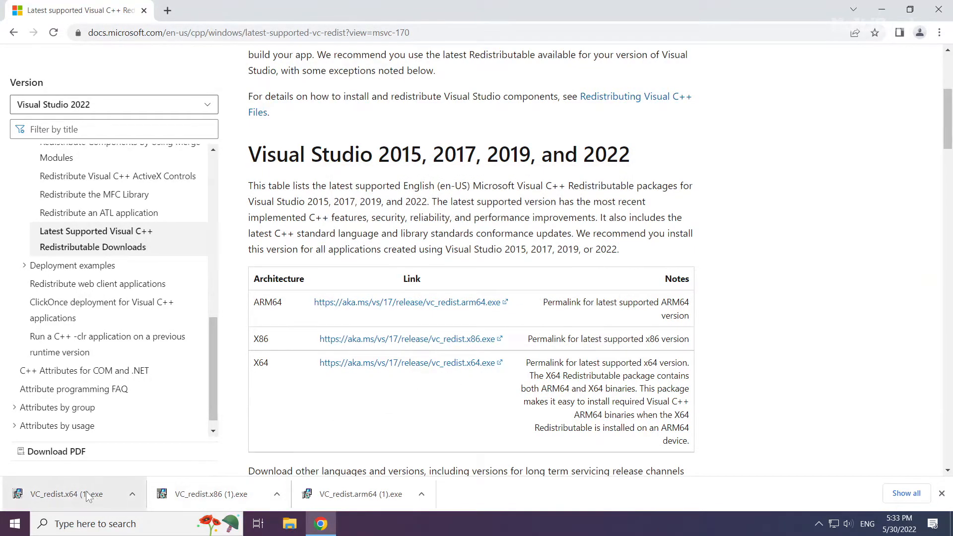
# Install VC_redist.x64 (14.32.31326) after agreeing to its license, then close without restarting
pyautogui.click(64, 494)
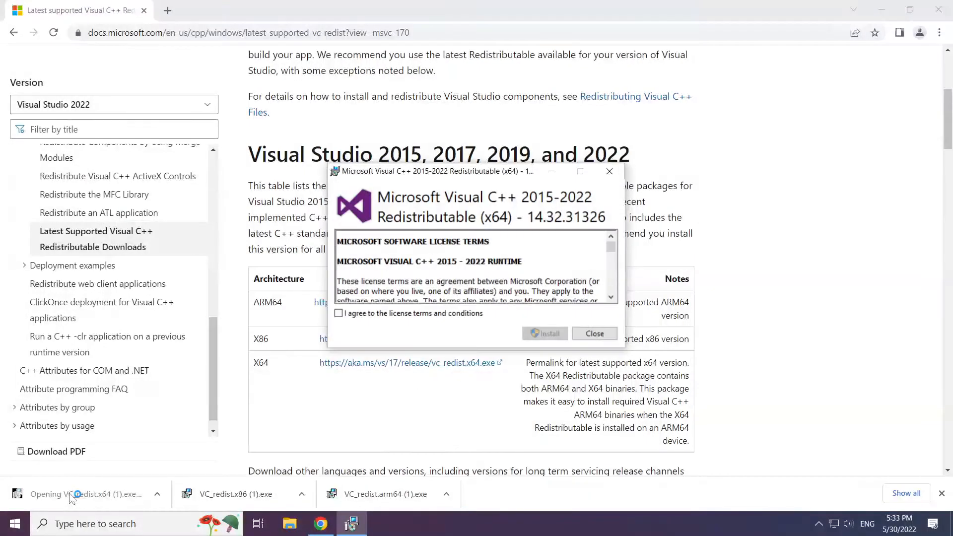
pyautogui.moveTo(610, 249); pyautogui.dragTo(610, 286)
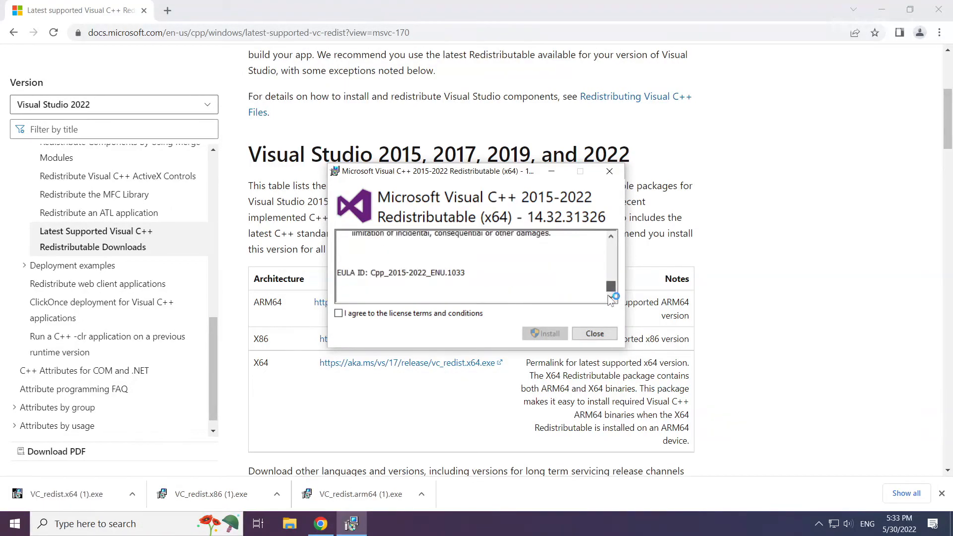
pyautogui.click(338, 313)
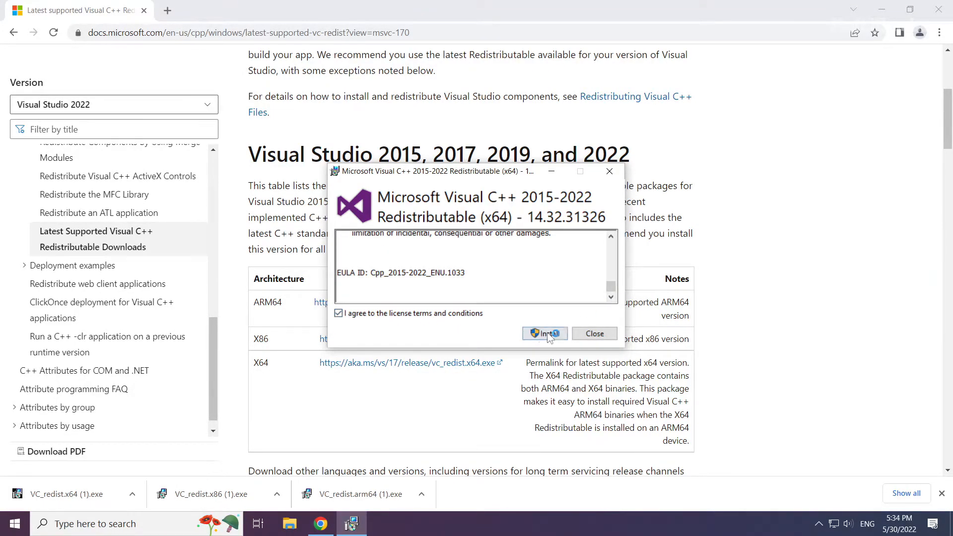
pyautogui.click(545, 334)
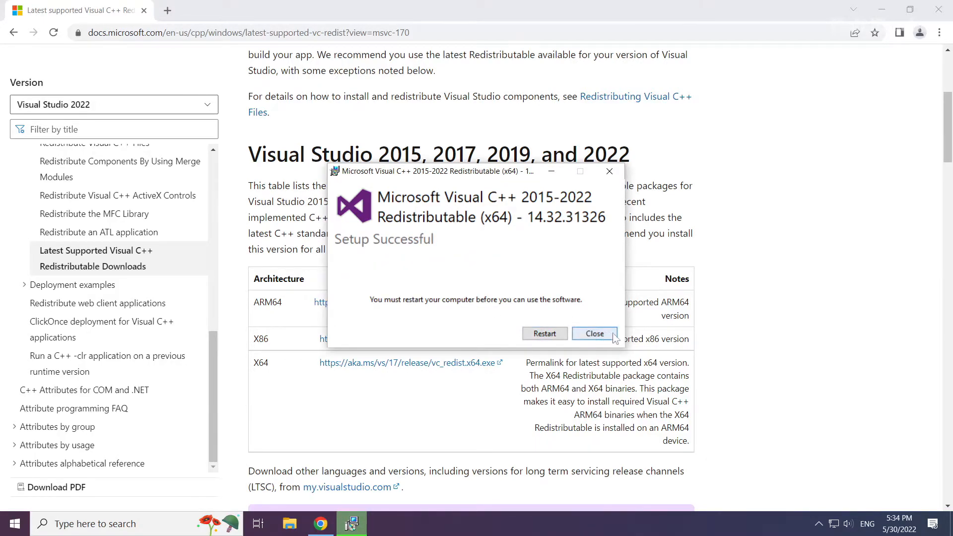
pyautogui.click(594, 333)
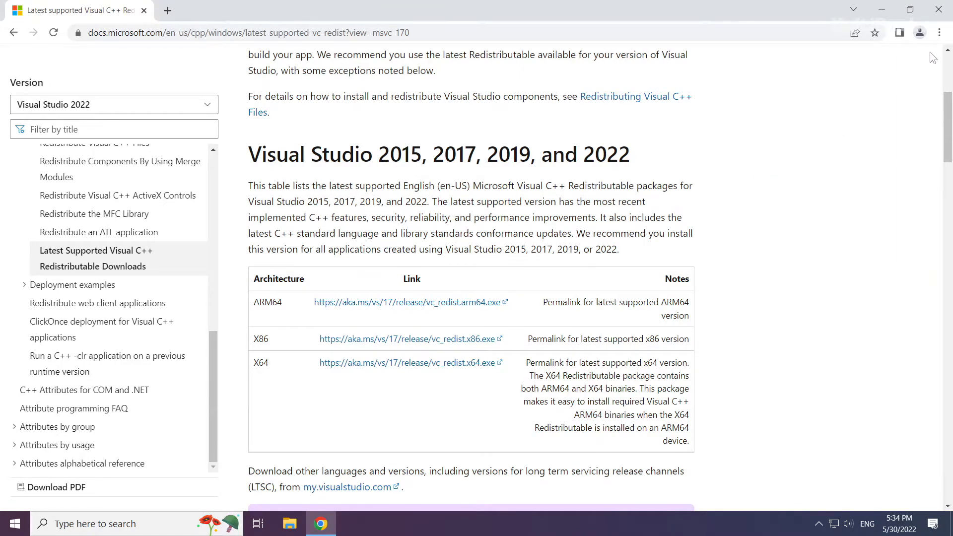
pyautogui.moveTo(938, 9)
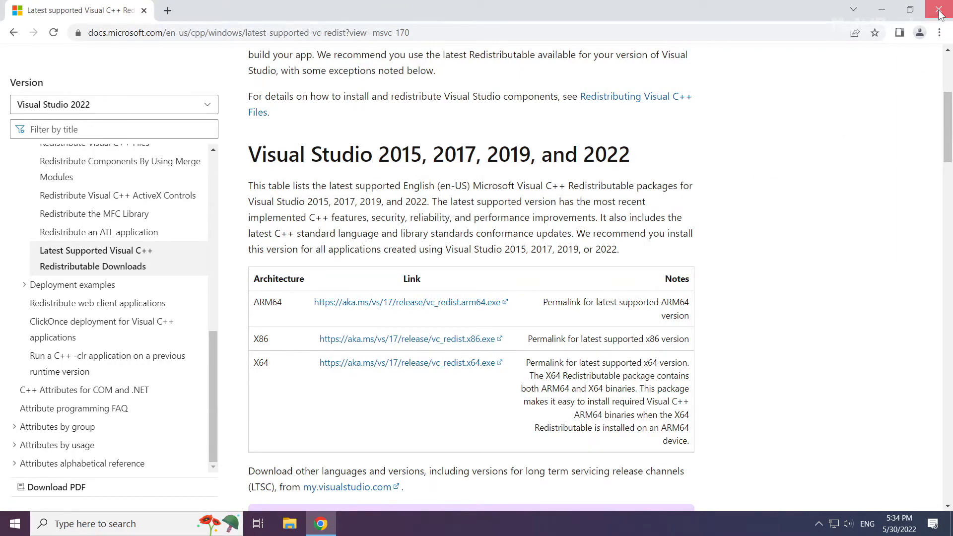
# Close Chrome and launch Task Manager from the Start button's right-click menu
pyautogui.click(938, 9)
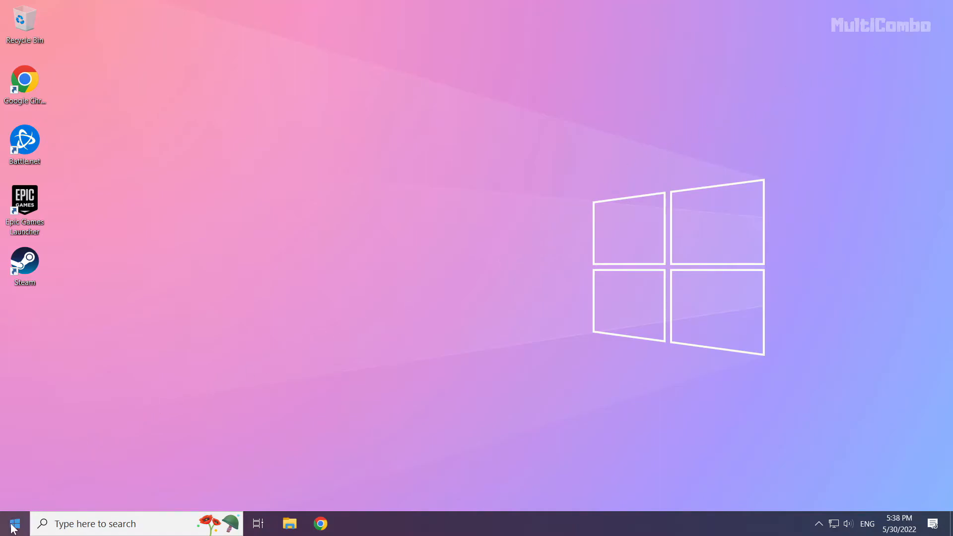
pyautogui.rightClick(13, 523)
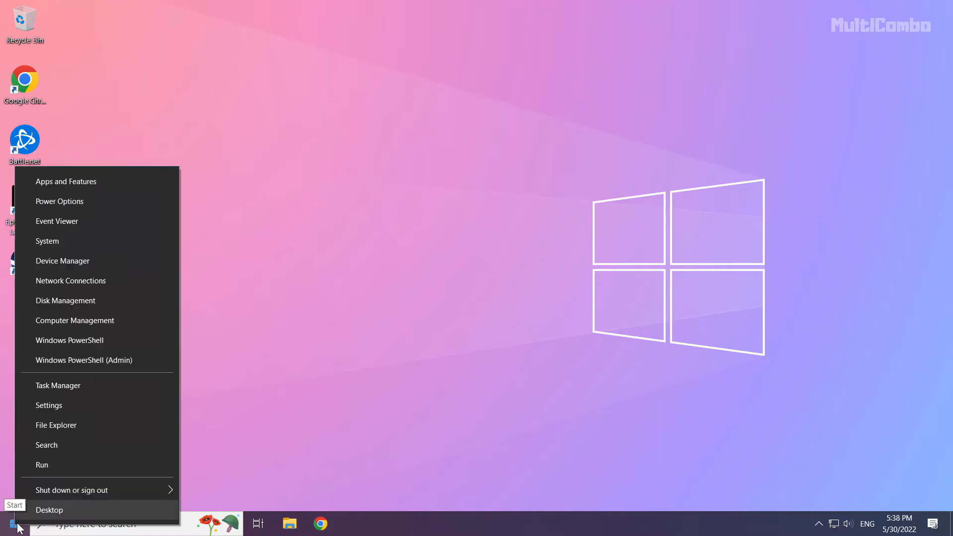
pyautogui.moveTo(122, 383)
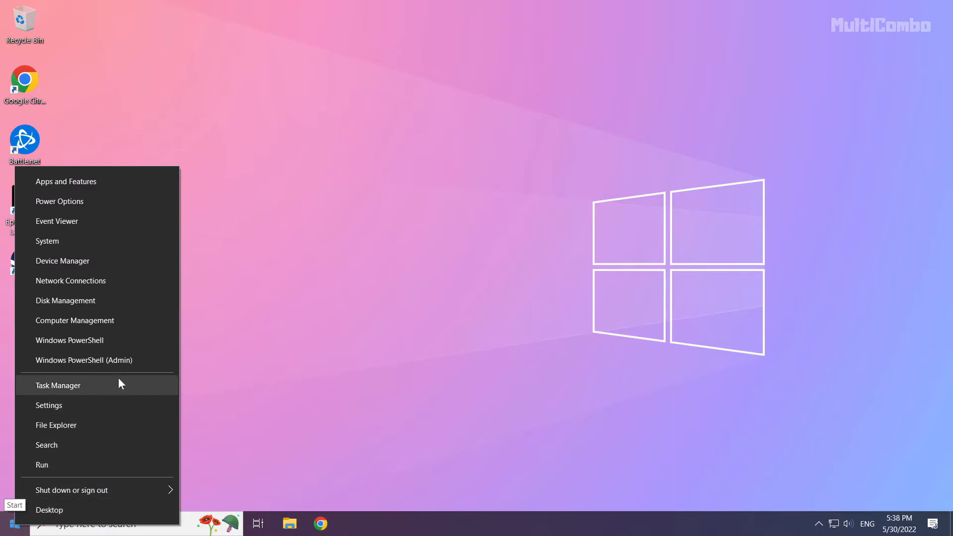
pyautogui.moveTo(65, 389)
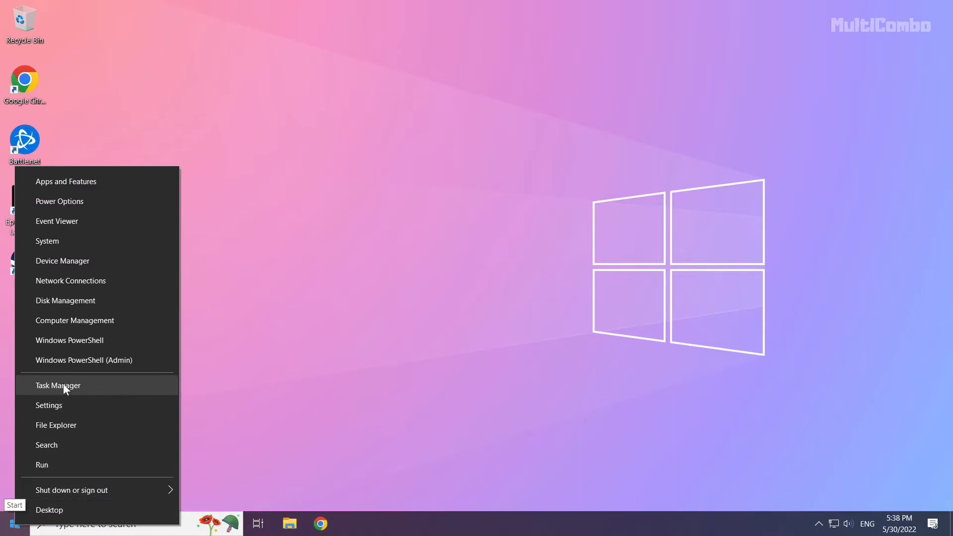
pyautogui.click(58, 385)
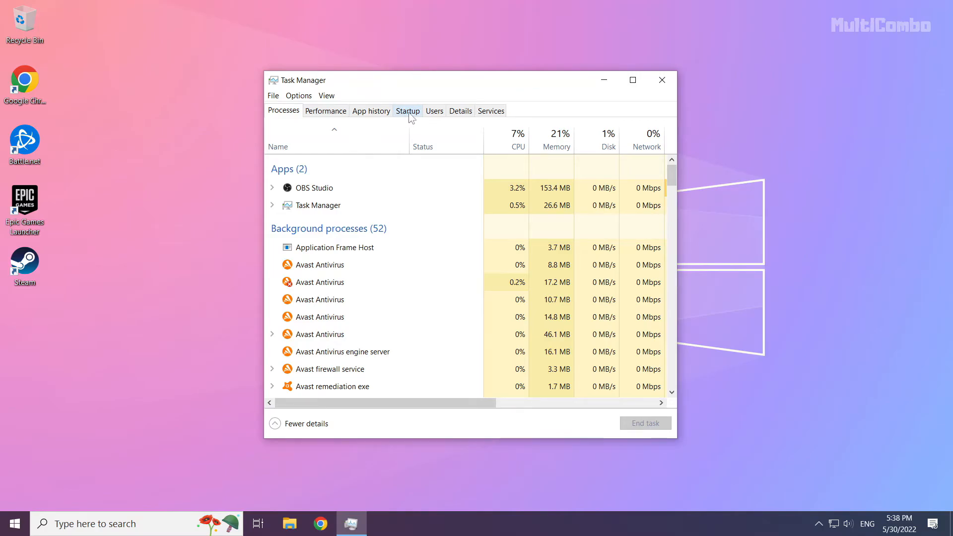
# Disable Edge, Java Update Scheduler, Hamachi and Cortana at startup, then close Task Manager
pyautogui.click(408, 110)
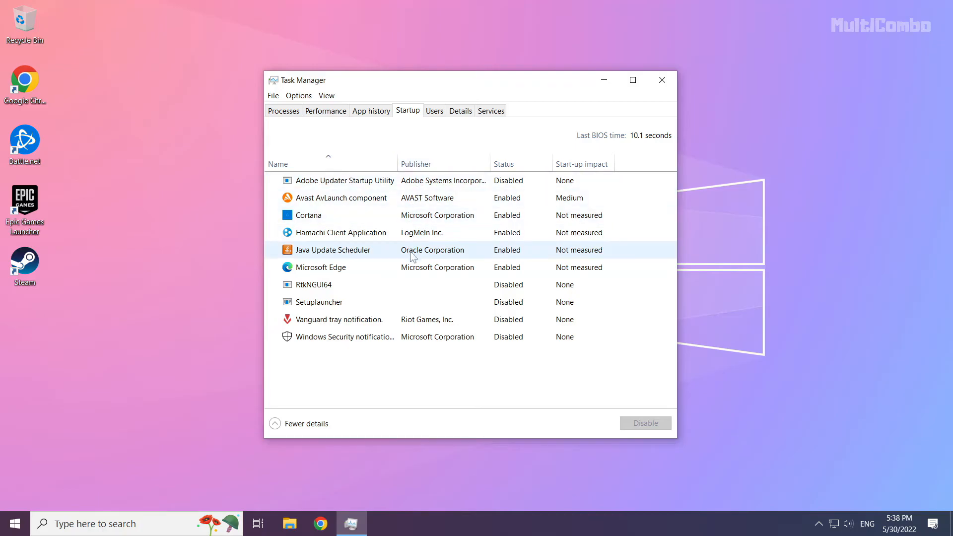
pyautogui.click(320, 267)
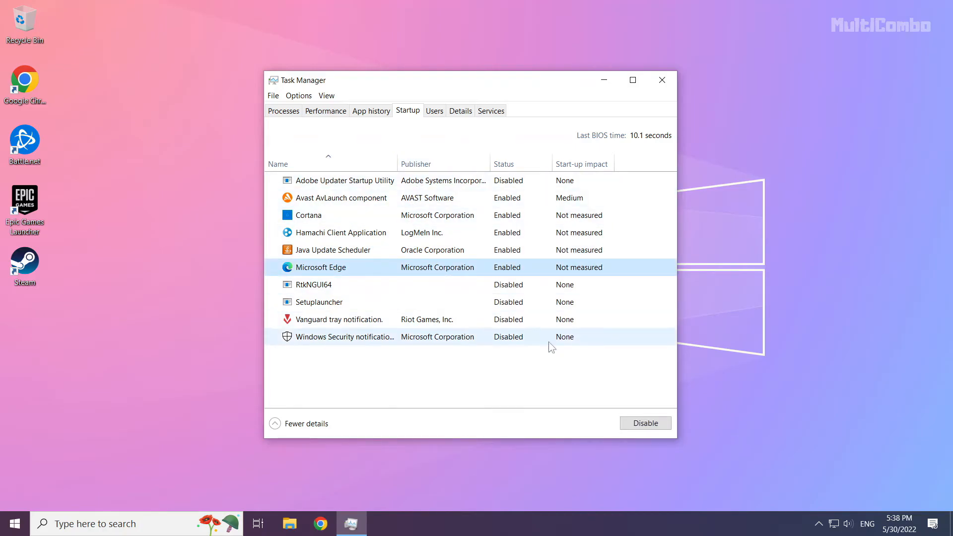
pyautogui.click(645, 422)
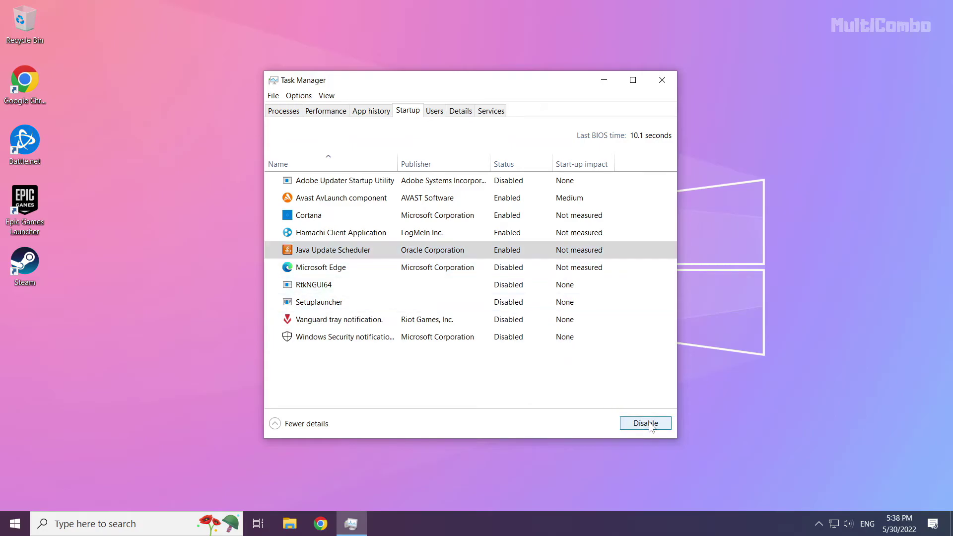
pyautogui.click(645, 422)
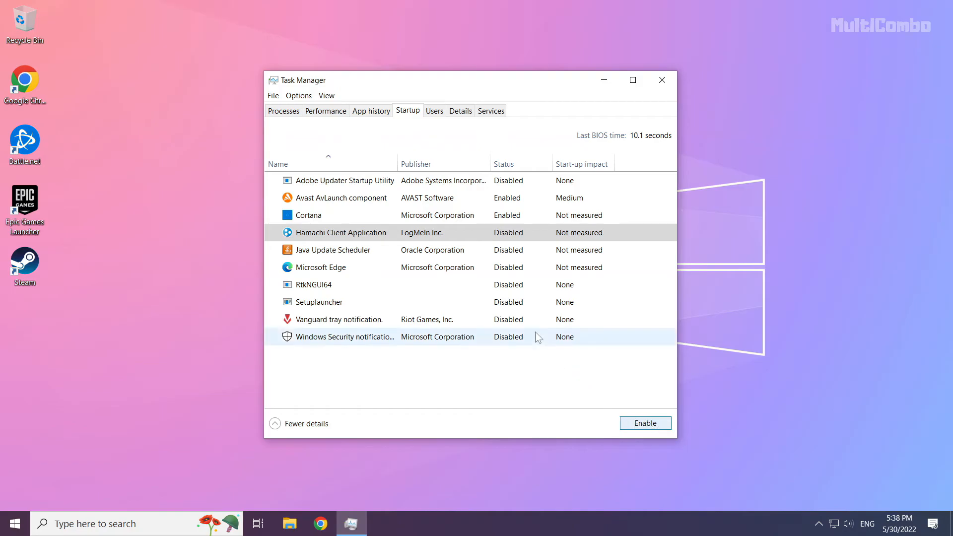
pyautogui.click(308, 214)
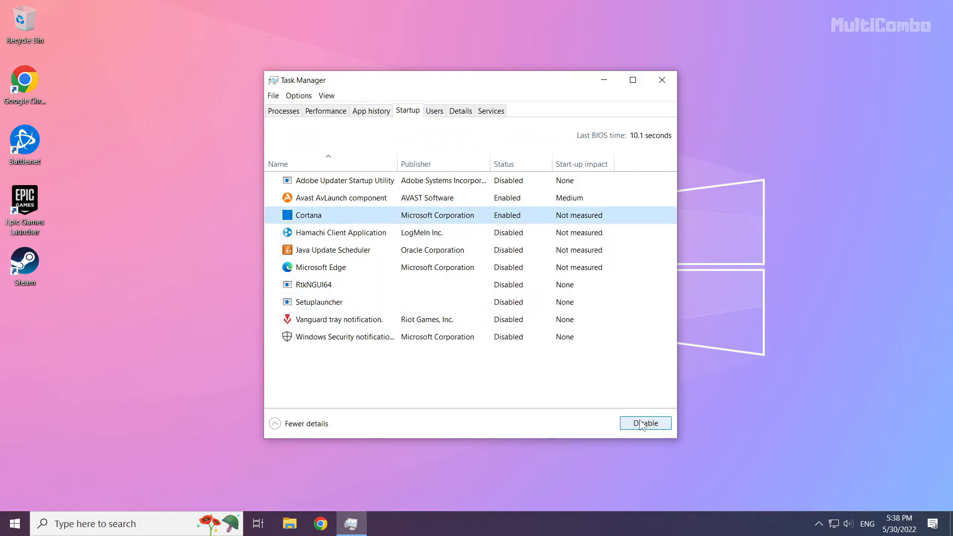
pyautogui.click(645, 423)
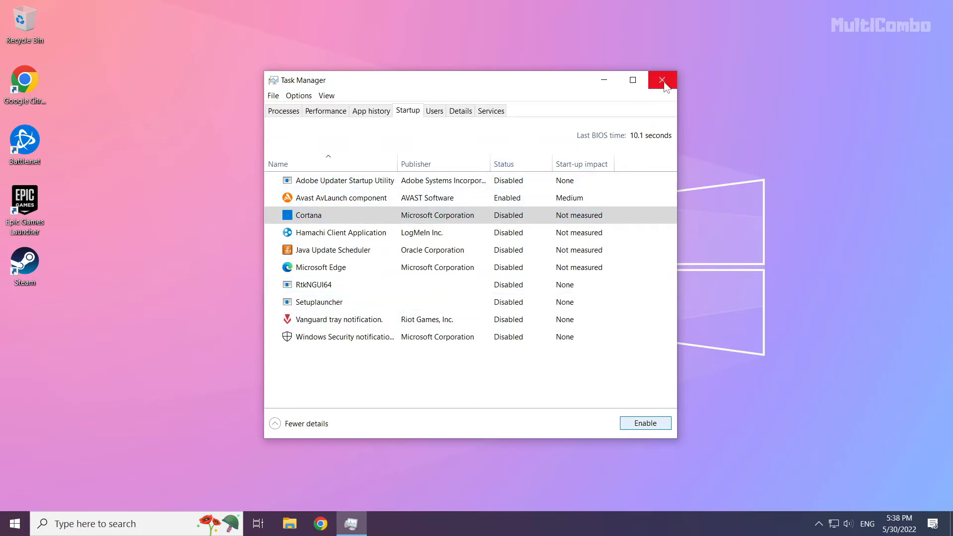
pyautogui.click(662, 80)
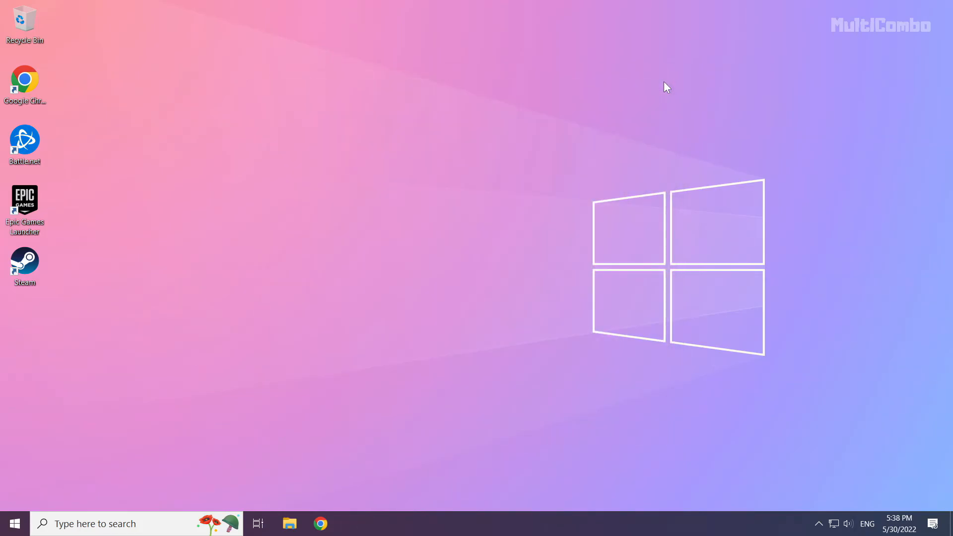
pyautogui.moveTo(111, 429)
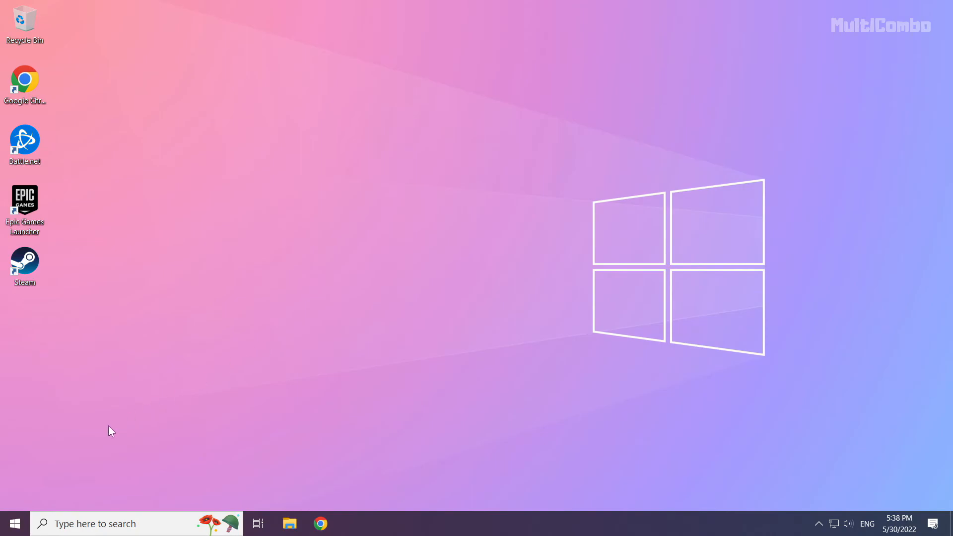
pyautogui.moveTo(15, 524)
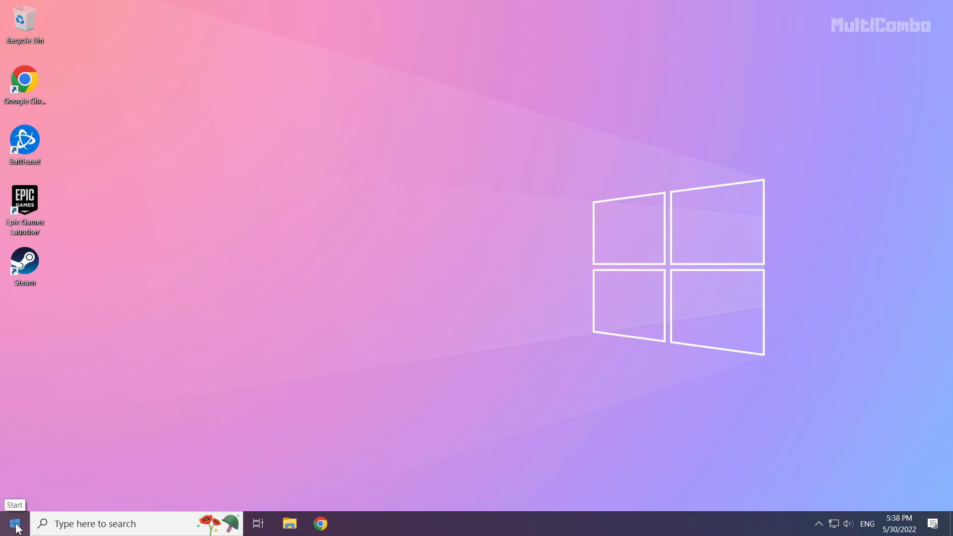
# Open the Start menu to reach the Restart power option
pyautogui.click(15, 524)
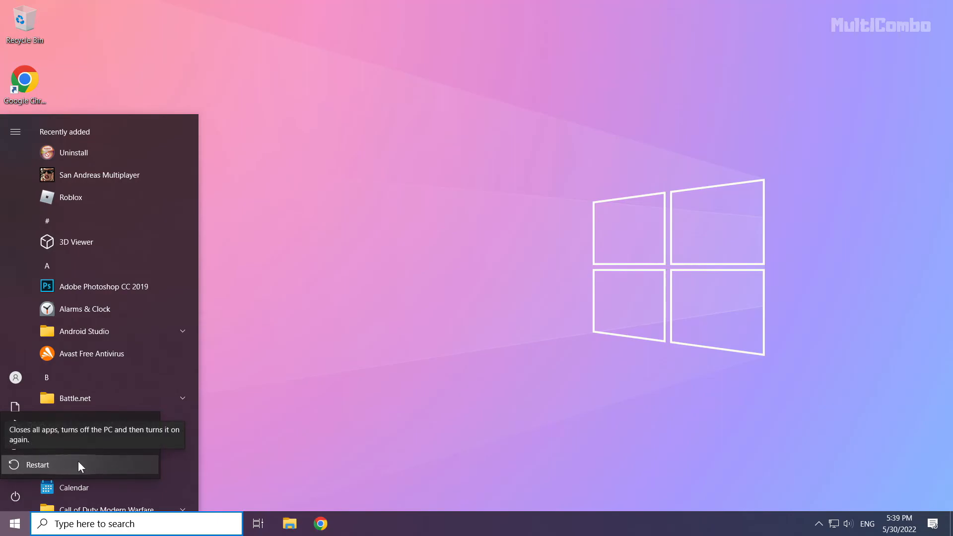
pyautogui.moveTo(89, 466)
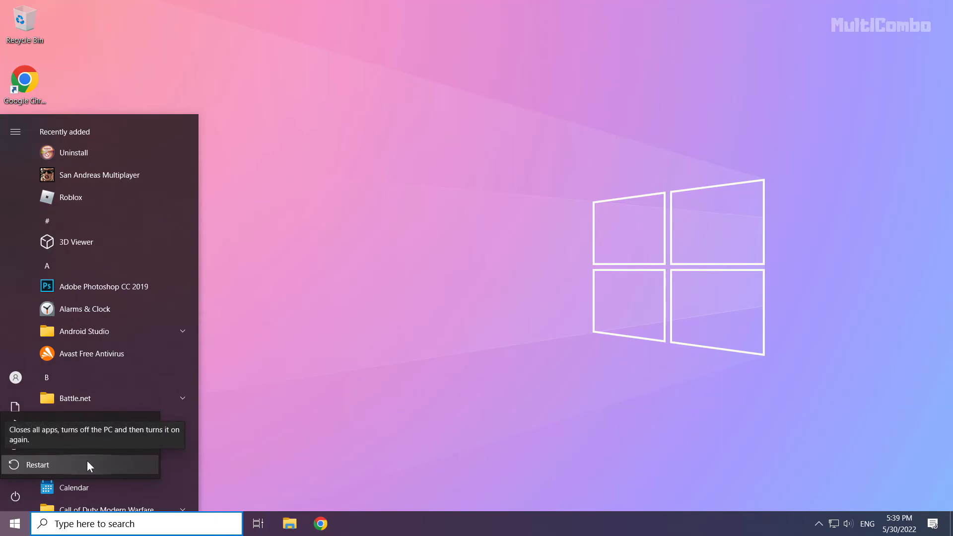